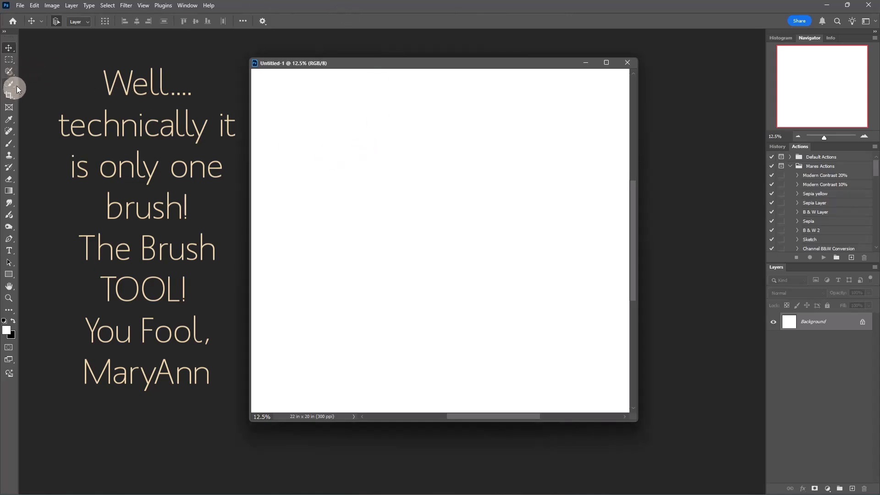
- Select the Brush tool and browse the brush presets to the Soft Round 100 px brush
{"action": "left_click", "coordinate": [9, 85]}
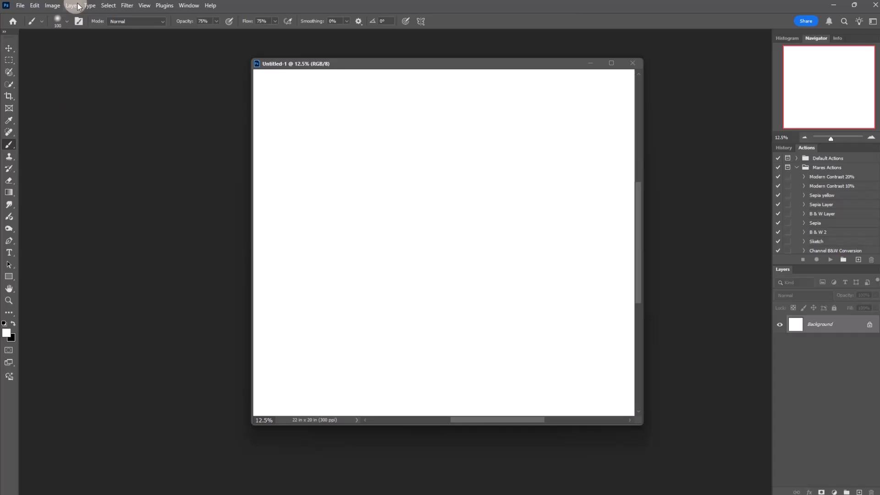
{"action": "left_click", "coordinate": [73, 22]}
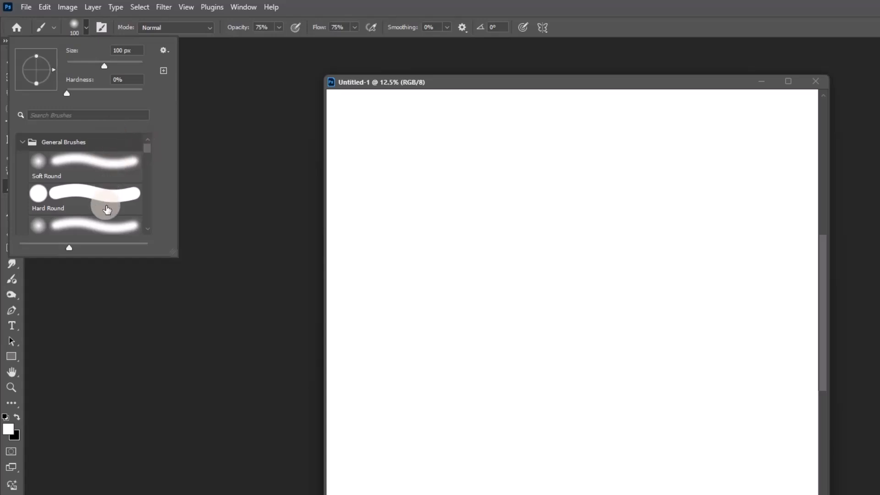
{"action": "scroll", "scroll_direction": "down", "scroll_amount": 3}
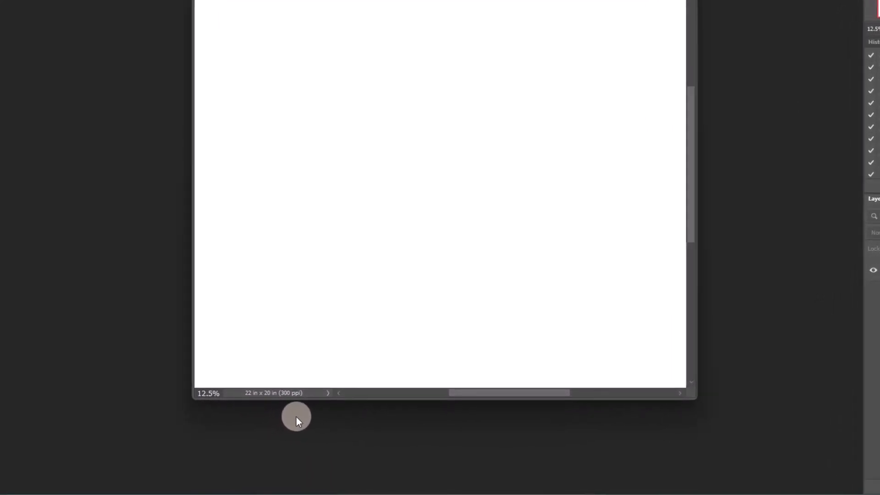
{"action": "mouse_move", "coordinate": [171, 432]}
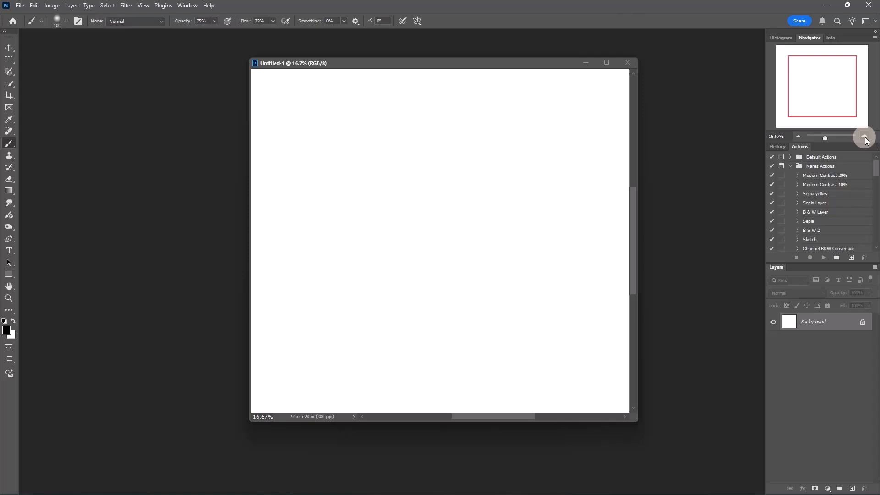
- Zoom the blank canvas in to 25% and widen the document window leftward
{"action": "left_click", "coordinate": [864, 136]}
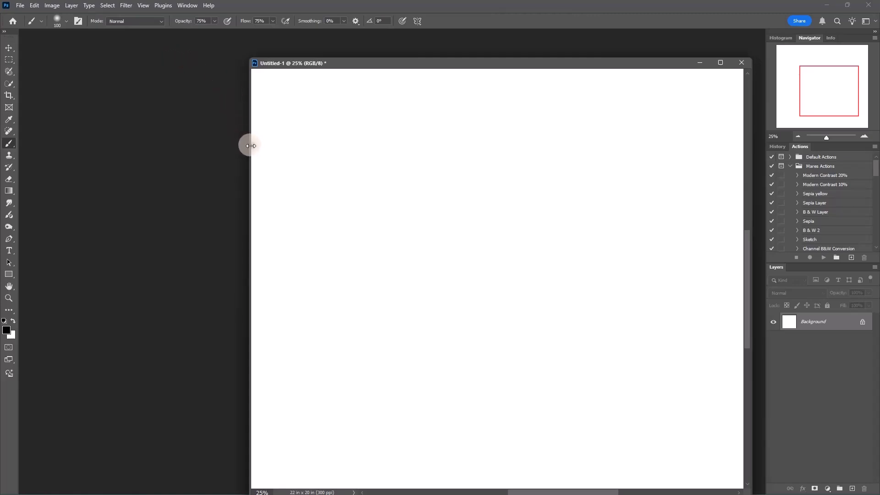
{"action": "left_click_drag", "start_coordinate": [250, 145], "coordinate": [79, 122]}
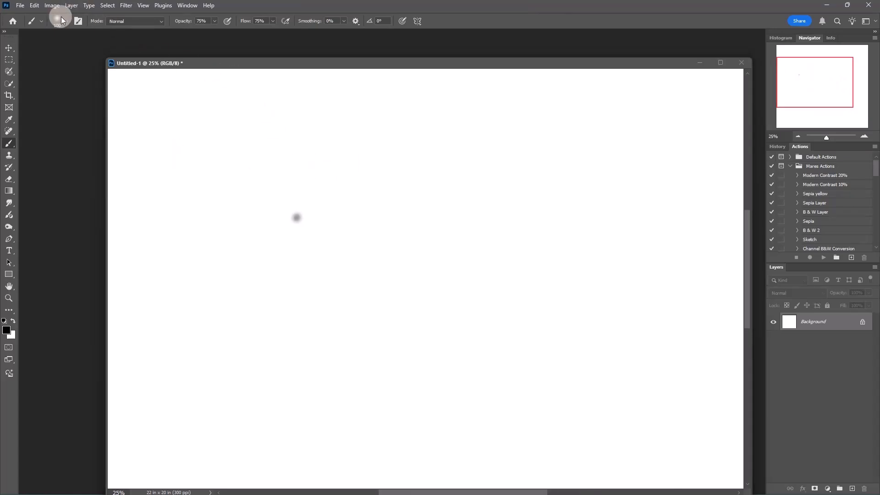
{"action": "mouse_move", "coordinate": [366, 200]}
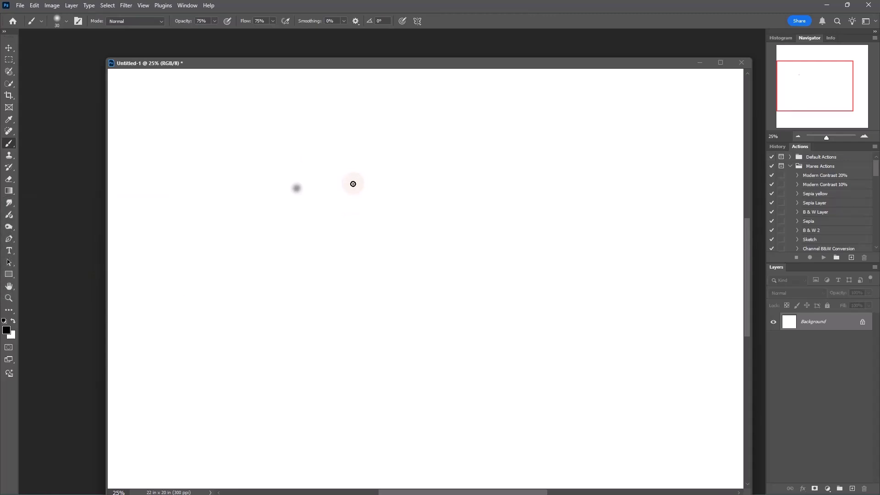
- Draw thin vertical pressure strokes, darker at left and fading to hairlines on the right
{"action": "left_click_drag", "start_coordinate": [353, 183], "coordinate": [337, 233]}
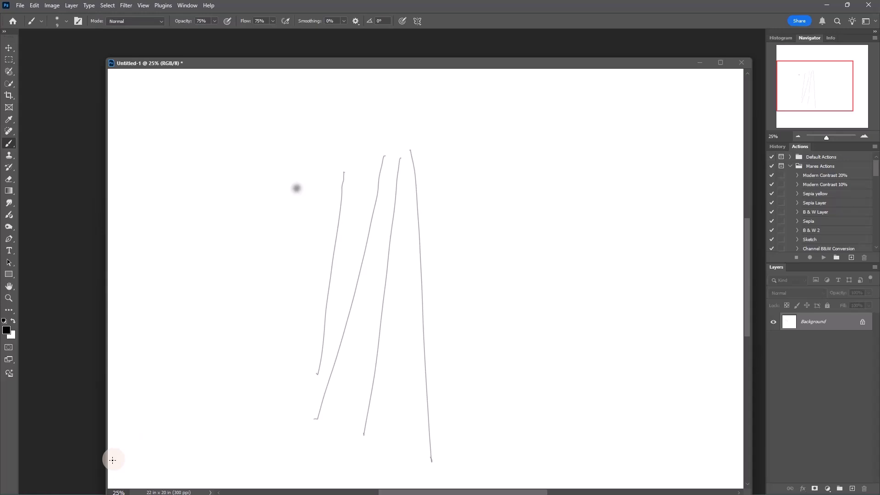
{"action": "mouse_move", "coordinate": [267, 456]}
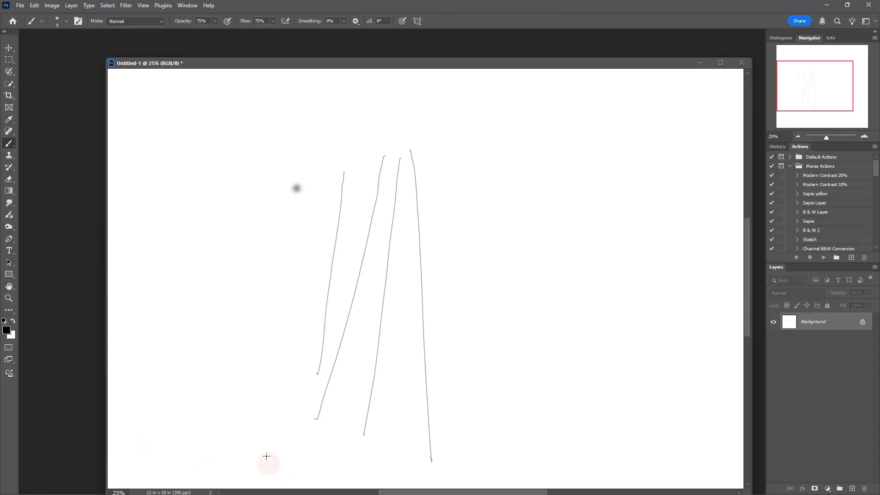
{"action": "mouse_move", "coordinate": [404, 47]}
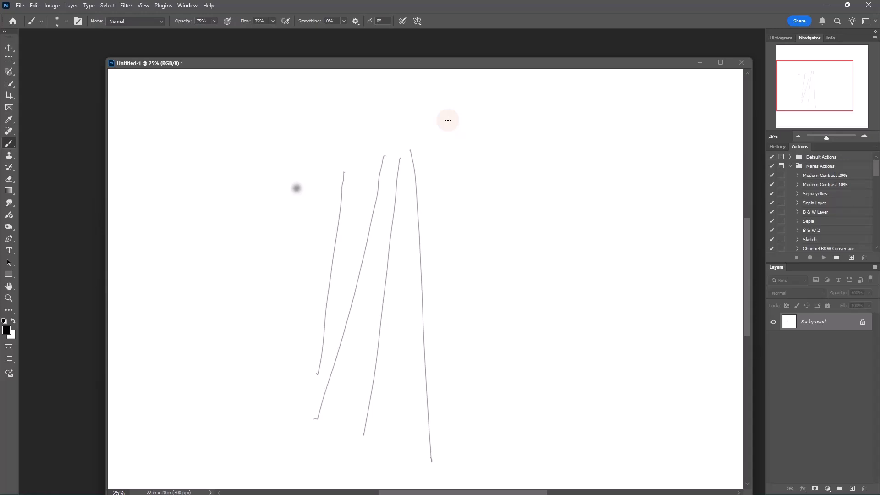
{"action": "left_click_drag", "start_coordinate": [446, 107], "coordinate": [444, 410]}
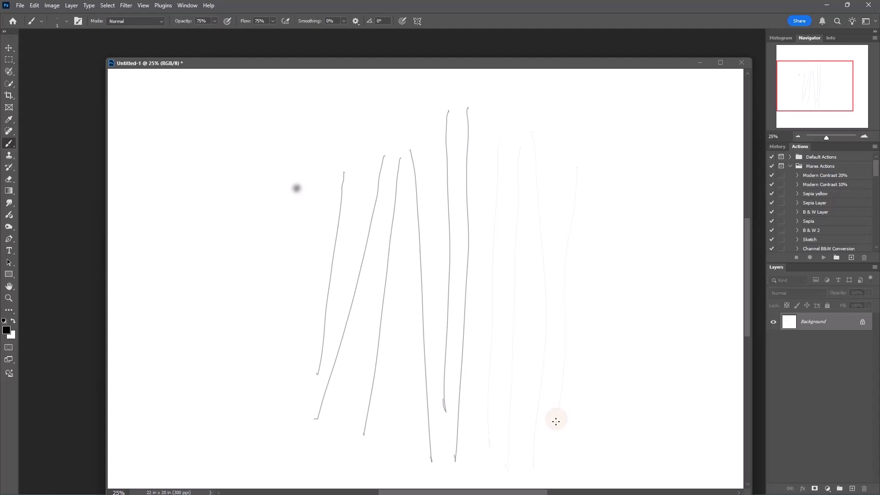
{"action": "left_click_drag", "start_coordinate": [555, 421], "coordinate": [571, 89]}
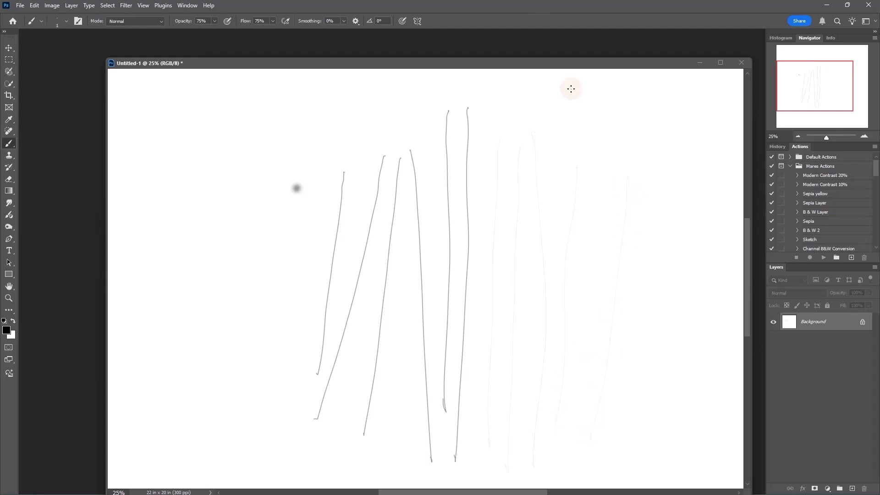
{"action": "mouse_move", "coordinate": [374, 155]}
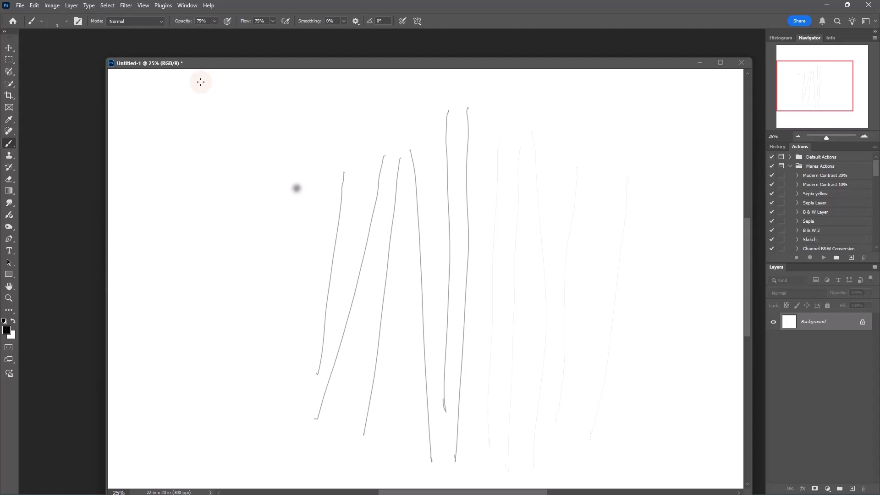
{"action": "mouse_move", "coordinate": [197, 77]}
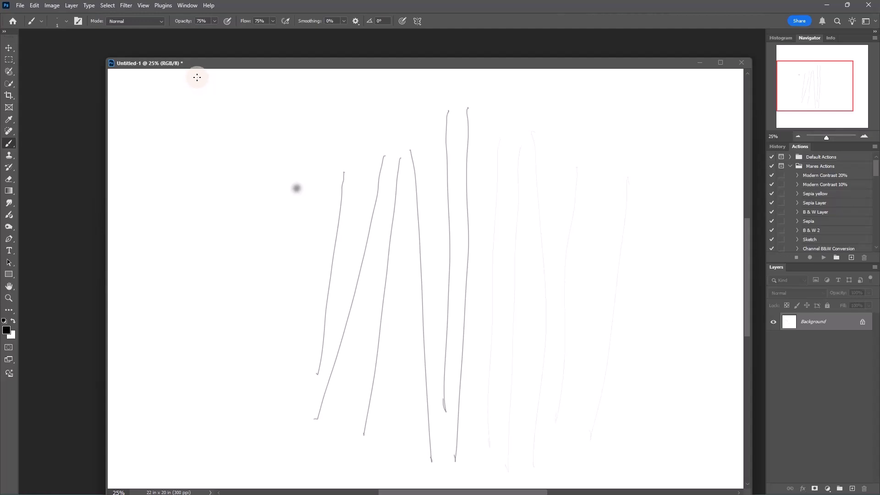
{"action": "mouse_move", "coordinate": [201, 83]}
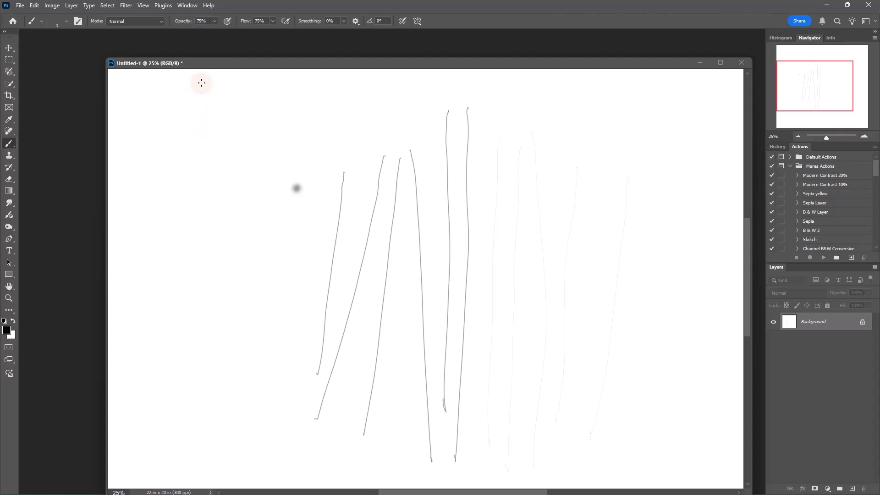
{"action": "mouse_move", "coordinate": [211, 88]}
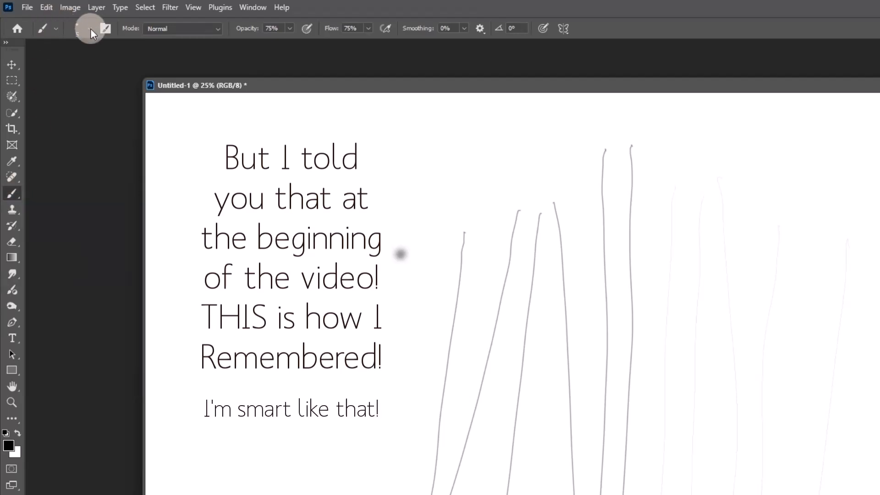
- Paint four grey Hard Round strokes, then a solid black stroke at 100% opacity and flow
{"action": "left_click", "coordinate": [77, 28]}
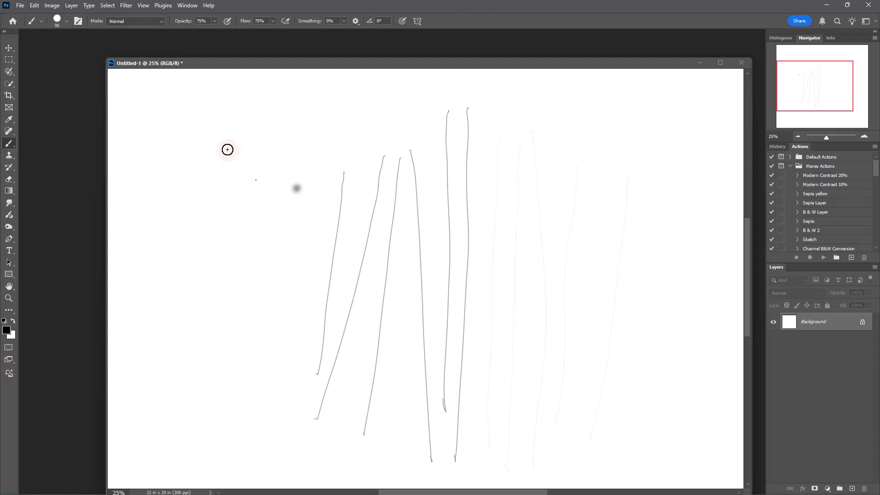
{"action": "left_click_drag", "start_coordinate": [206, 112], "coordinate": [207, 410]}
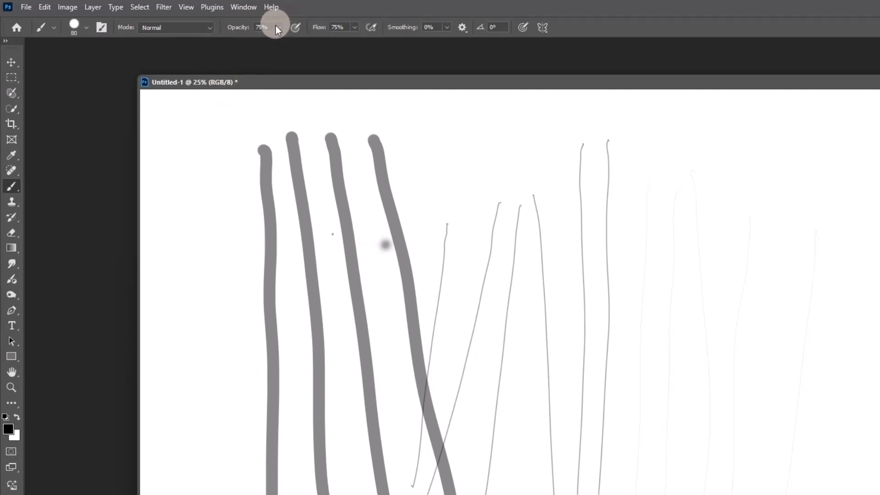
{"action": "left_click_drag", "start_coordinate": [275, 41], "coordinate": [293, 40]}
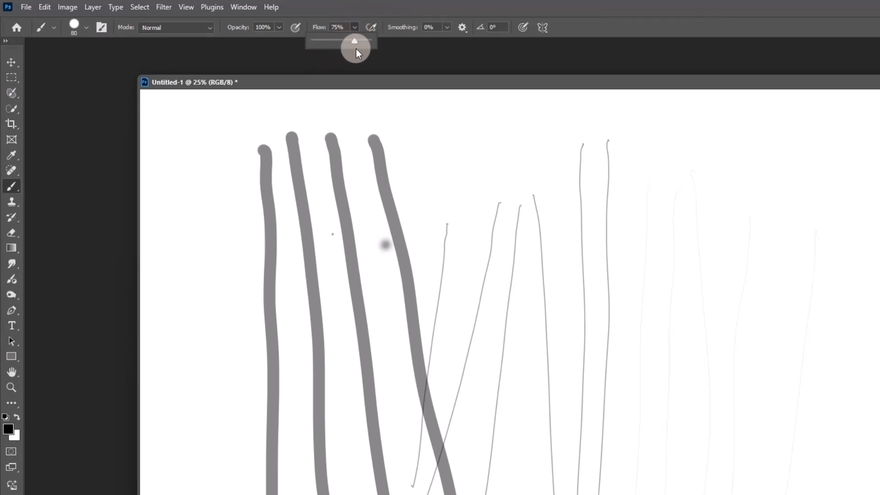
{"action": "left_click_drag", "start_coordinate": [355, 40], "coordinate": [368, 40]}
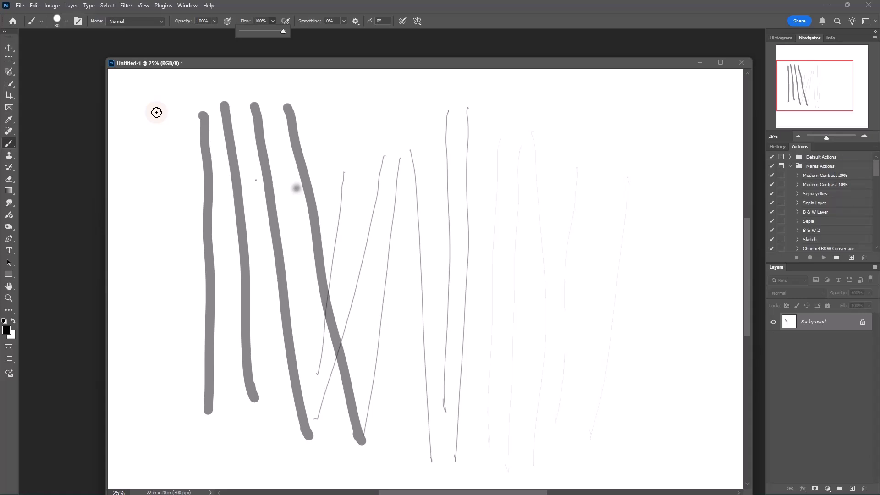
{"action": "mouse_move", "coordinate": [155, 120]}
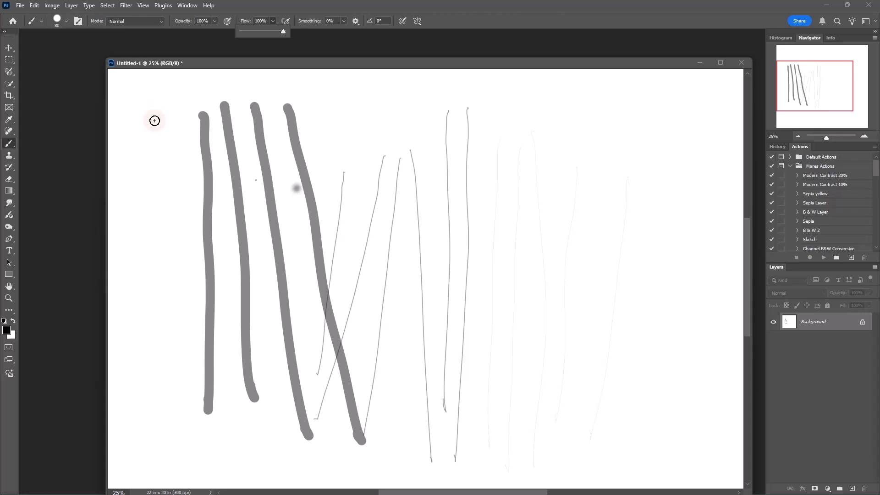
{"action": "mouse_move", "coordinate": [169, 120]}
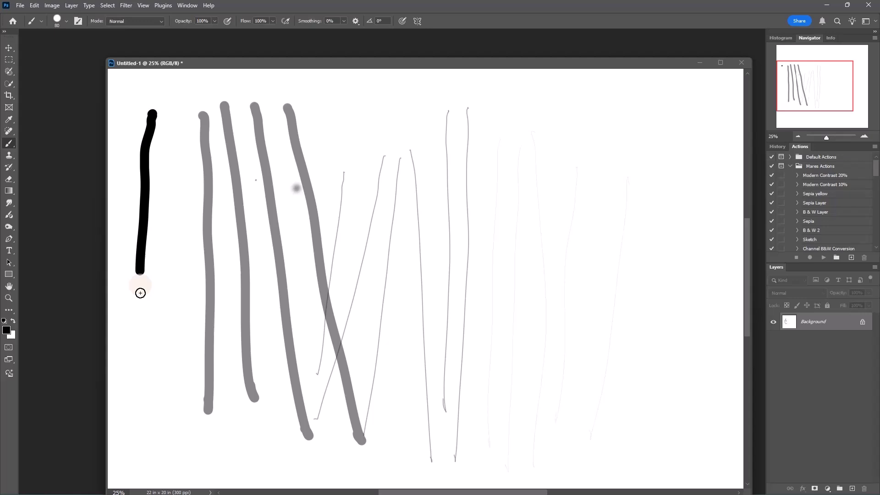
{"action": "left_click_drag", "start_coordinate": [140, 293], "coordinate": [143, 421]}
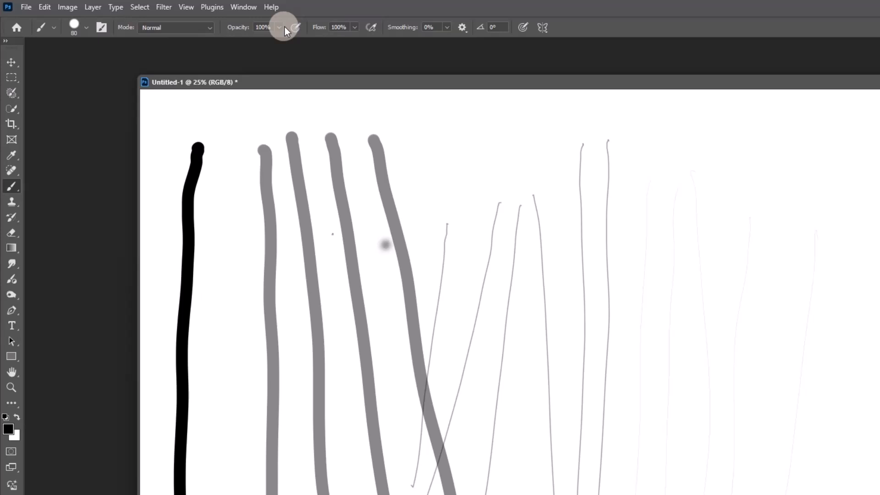
- Lower the brush opacity to 75% and flow to 74%
{"action": "left_click_drag", "start_coordinate": [283, 31], "coordinate": [268, 43]}
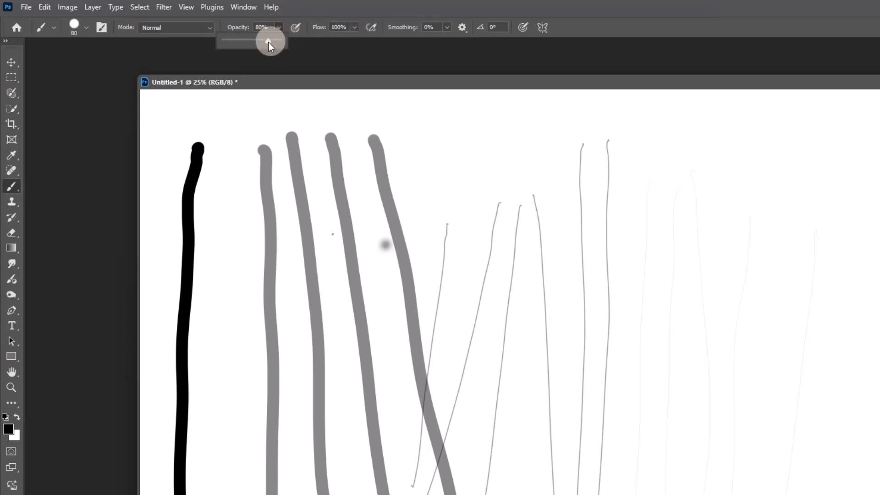
{"action": "left_click_drag", "start_coordinate": [271, 43], "coordinate": [264, 42]}
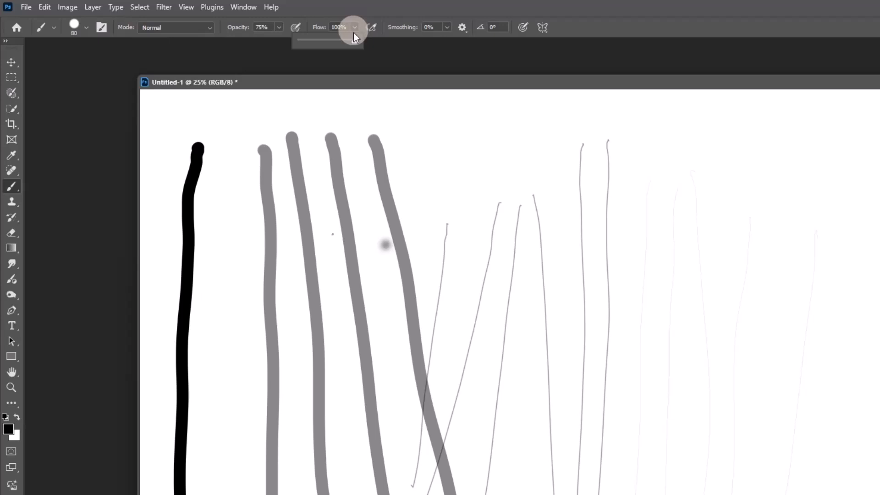
{"action": "left_click_drag", "start_coordinate": [354, 37], "coordinate": [344, 44]}
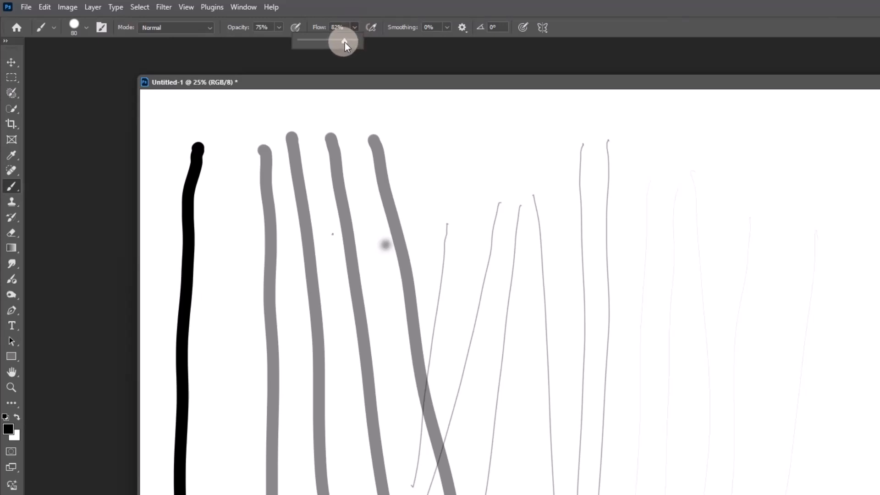
{"action": "left_click_drag", "start_coordinate": [344, 44], "coordinate": [340, 44]}
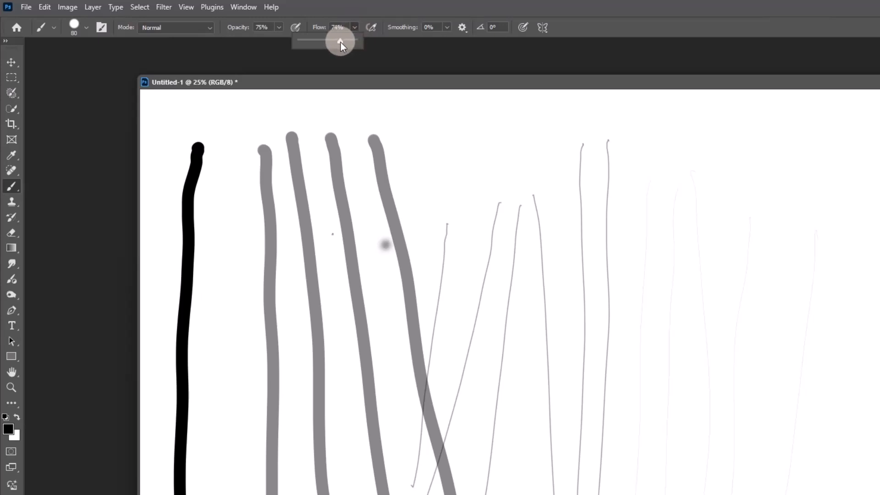
{"action": "mouse_move", "coordinate": [154, 29]}
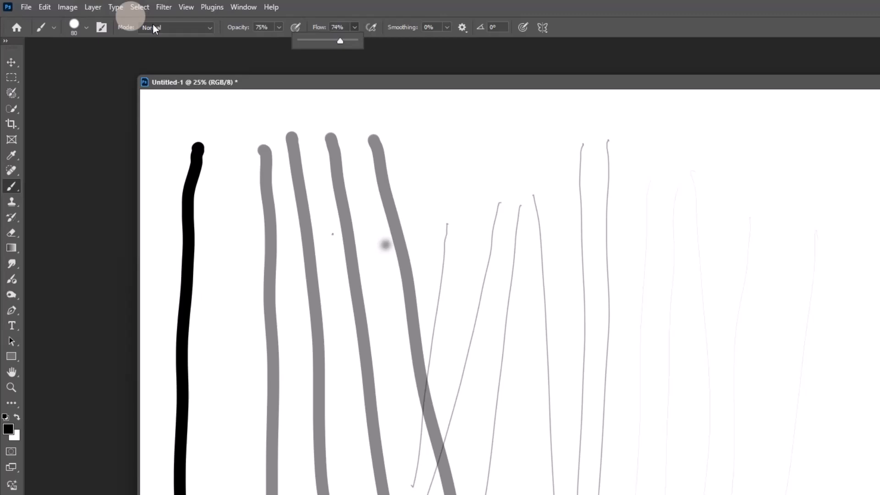
{"action": "mouse_move", "coordinate": [210, 30]}
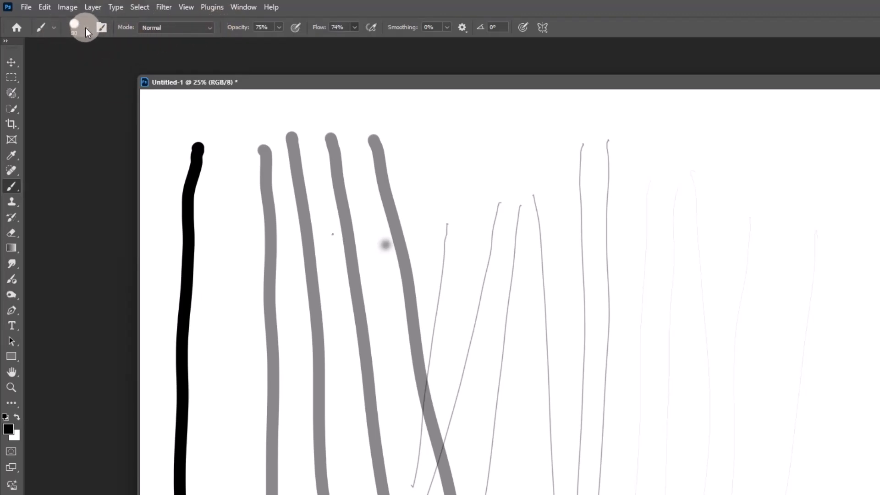
- Choose the Soft Round Pressure Size brush and paint soft wavy strokes through the middle
{"action": "left_click", "coordinate": [74, 27]}
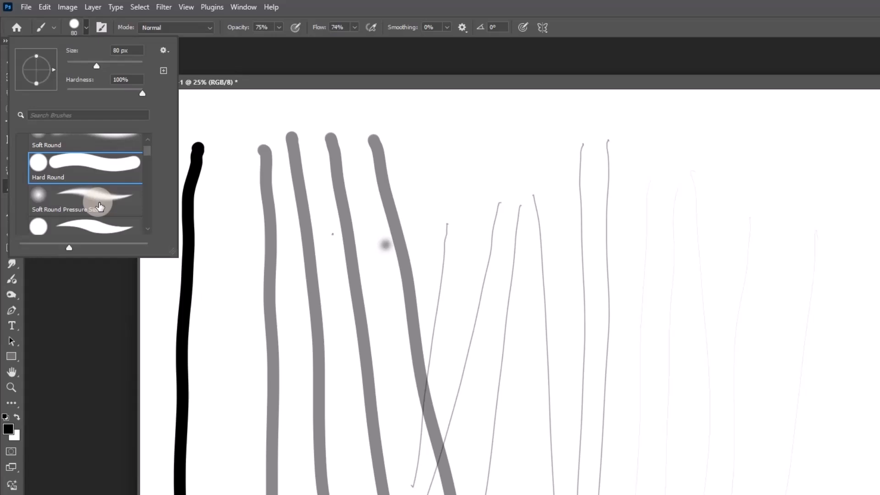
{"action": "left_click", "coordinate": [85, 199]}
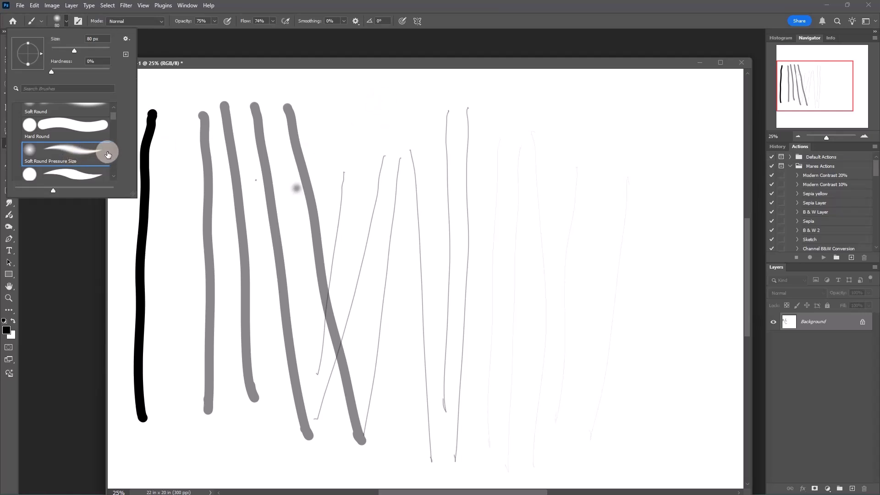
{"action": "mouse_move", "coordinate": [106, 154]}
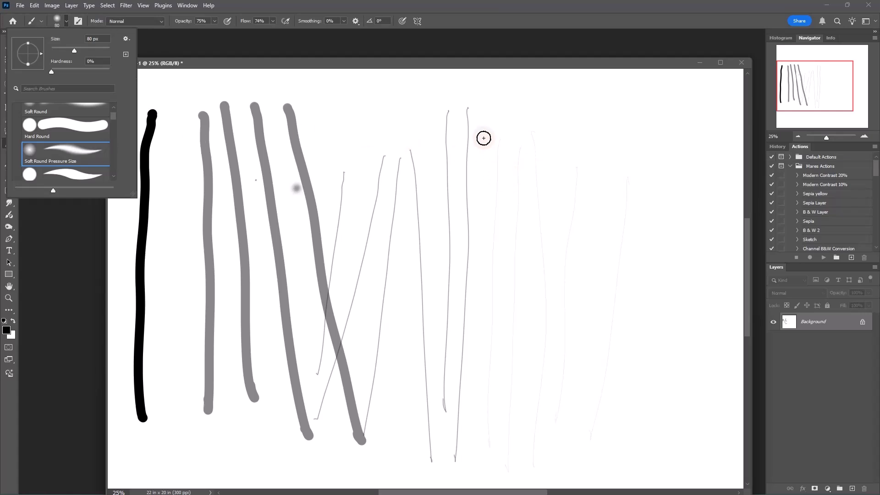
{"action": "mouse_move", "coordinate": [484, 123]}
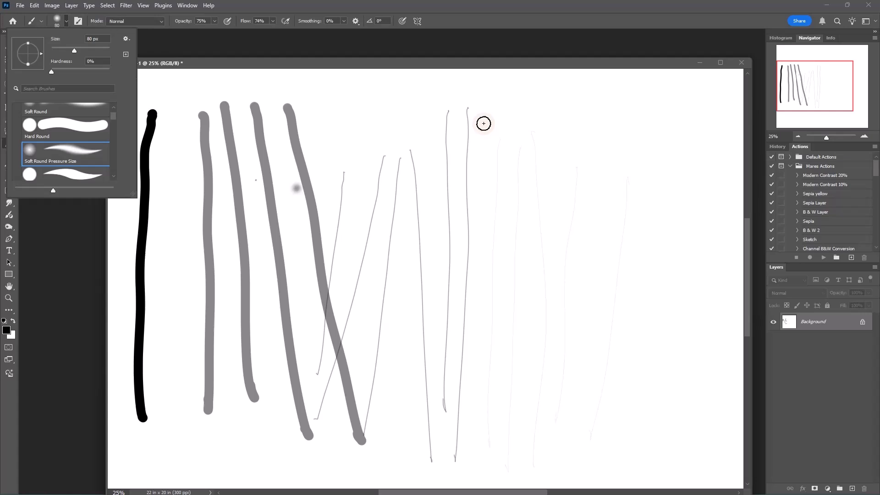
{"action": "left_click_drag", "start_coordinate": [483, 122], "coordinate": [520, 189]}
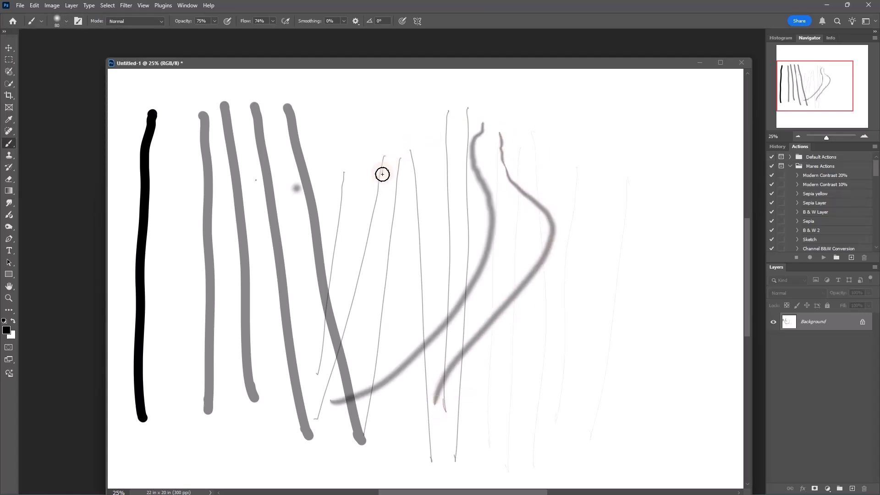
{"action": "left_click_drag", "start_coordinate": [382, 175], "coordinate": [459, 262]}
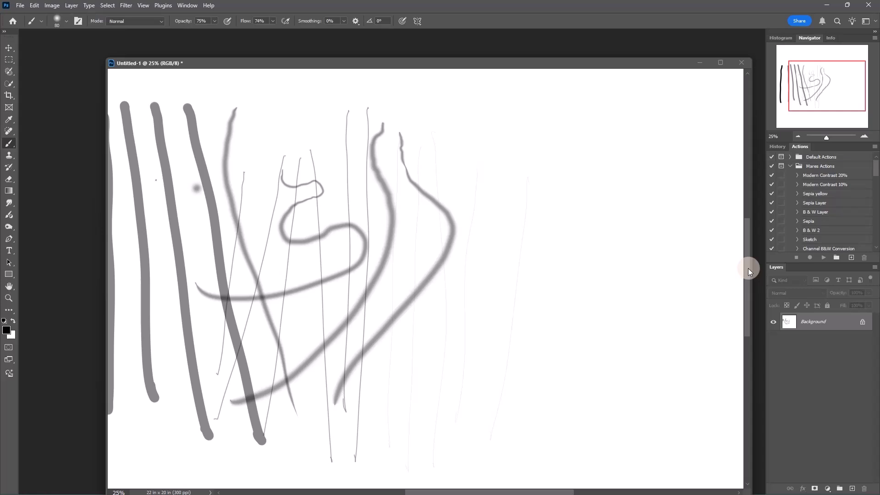
- Paint broad soft vertical strokes on the right side of the canvas
{"action": "scroll", "scroll_direction": "down", "scroll_amount": 3}
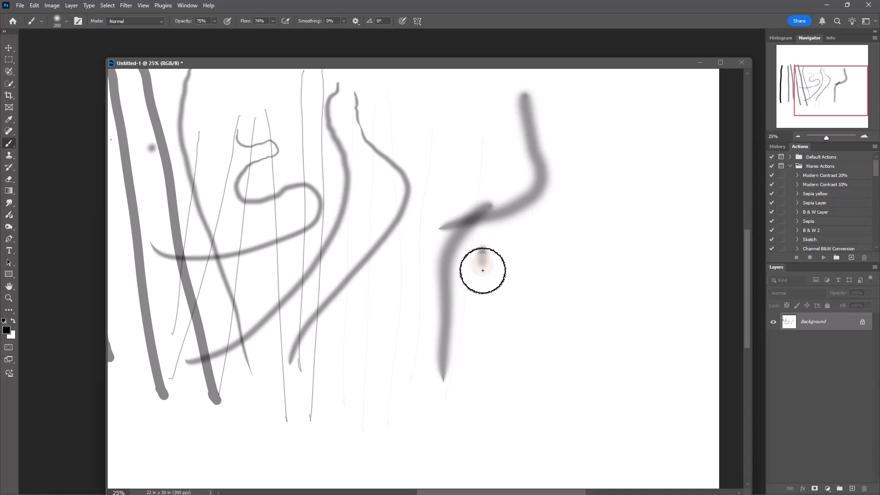
{"action": "left_click_drag", "start_coordinate": [483, 272], "coordinate": [436, 409]}
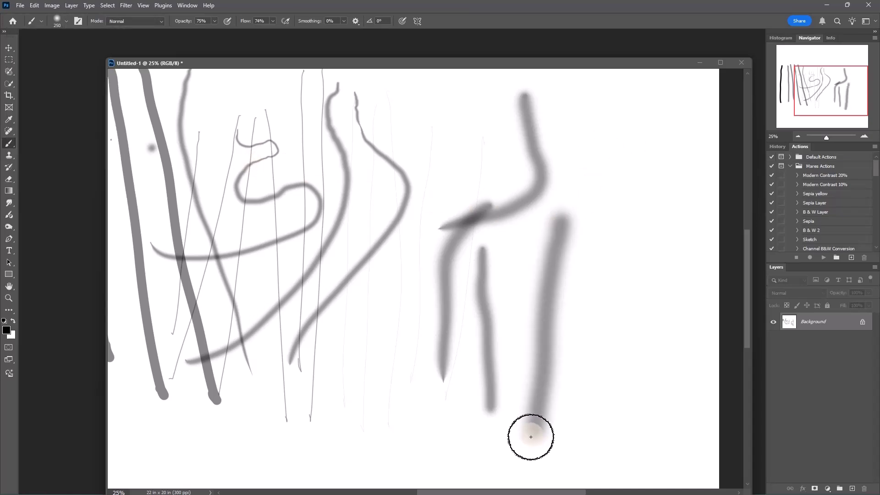
{"action": "left_click_drag", "start_coordinate": [531, 437], "coordinate": [505, 478]}
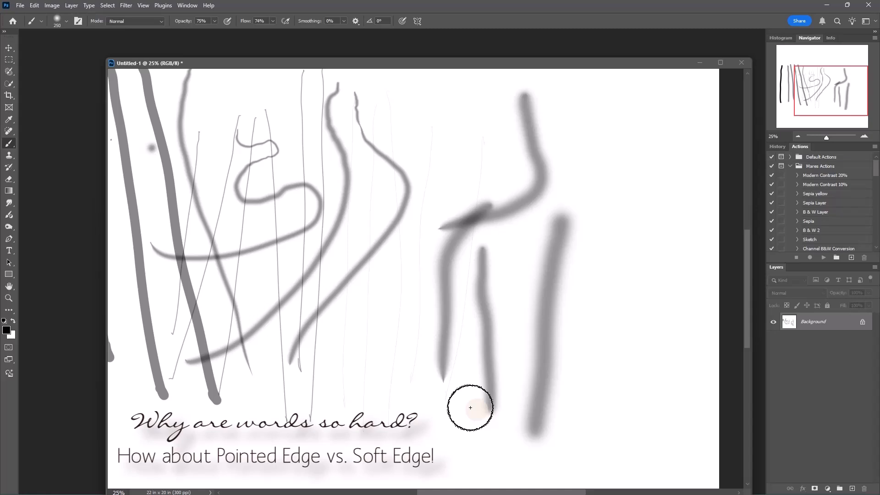
{"action": "mouse_move", "coordinate": [450, 427]}
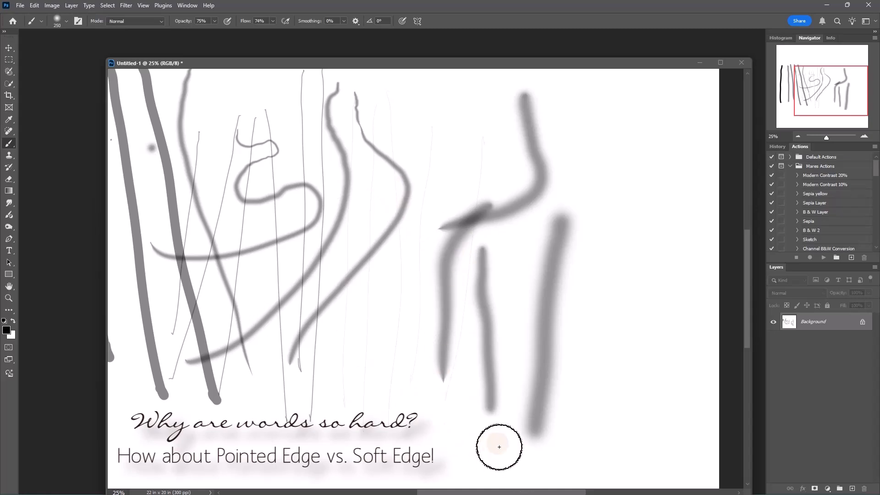
{"action": "left_click", "coordinate": [65, 21]}
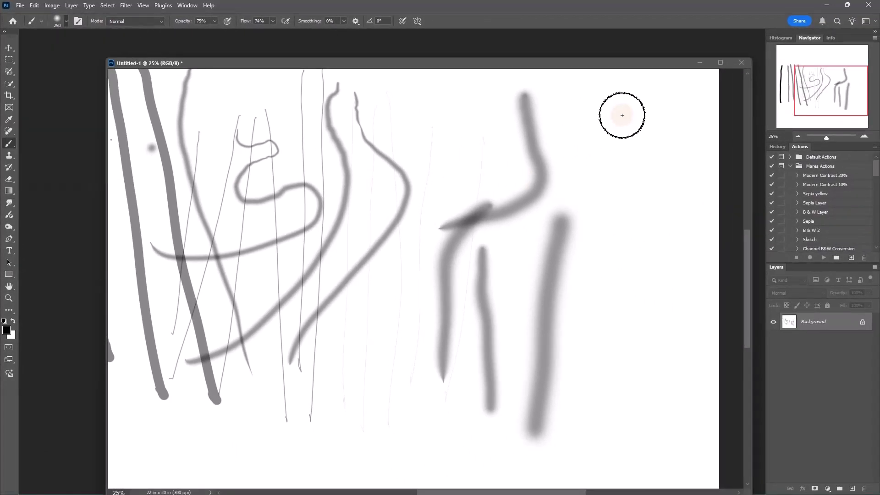
{"action": "mouse_move", "coordinate": [611, 107]}
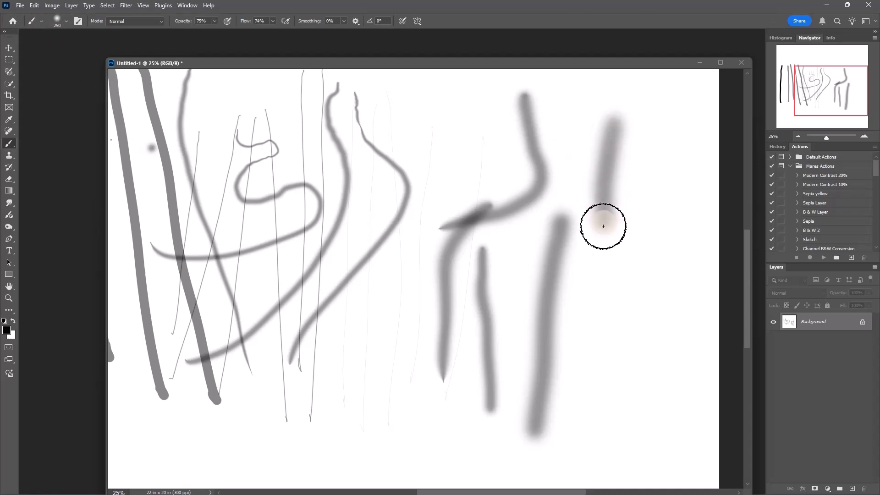
- Paint large soft grey blotches over the centre, lower middle and right-hand shapes
{"action": "left_click_drag", "start_coordinate": [603, 226], "coordinate": [519, 286]}
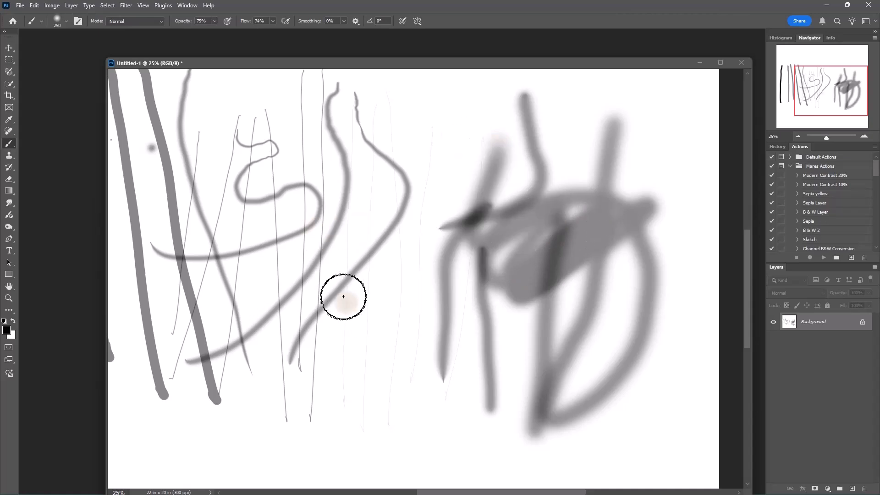
{"action": "left_click_drag", "start_coordinate": [344, 296], "coordinate": [388, 192]}
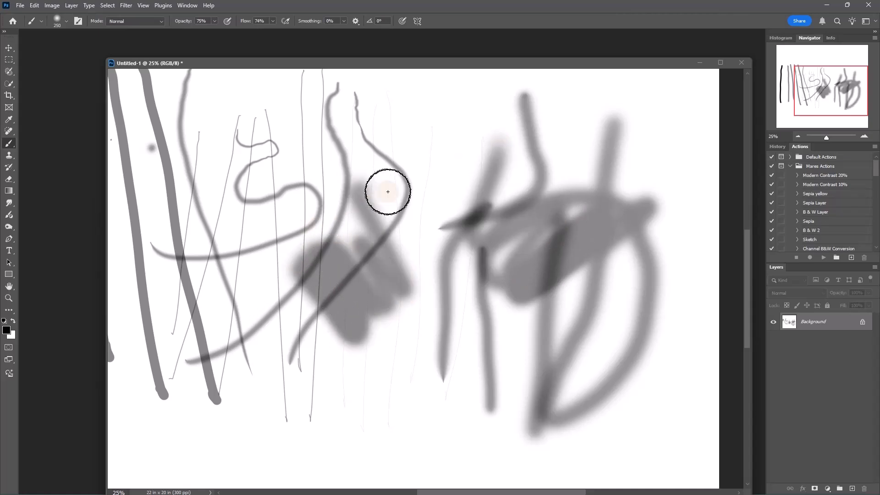
{"action": "left_click_drag", "start_coordinate": [387, 191], "coordinate": [423, 333]}
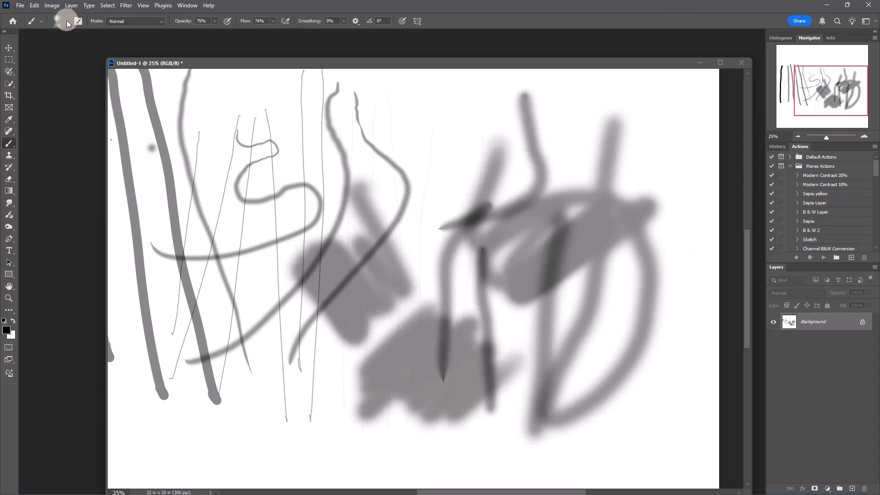
- Pick the Soft Round Pressure Opacity and Flow brush and paint faint strokes along the bottom
{"action": "left_click", "coordinate": [66, 21]}
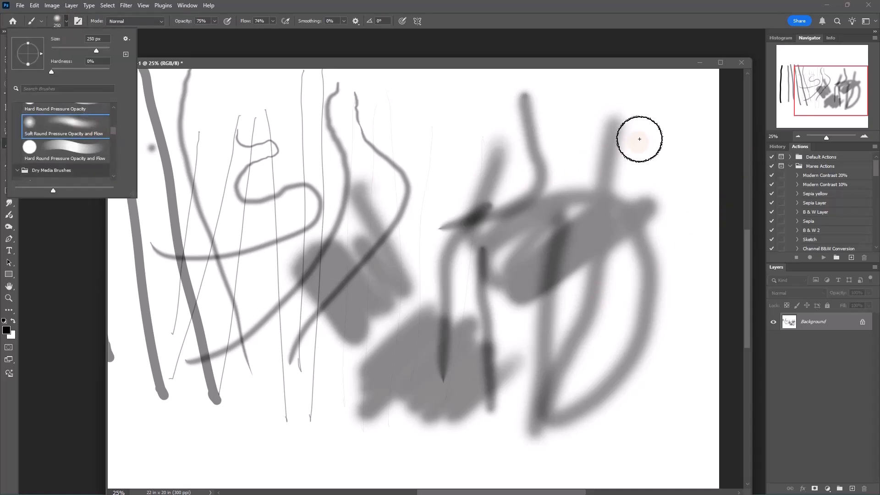
{"action": "left_click_drag", "start_coordinate": [639, 139], "coordinate": [340, 403]}
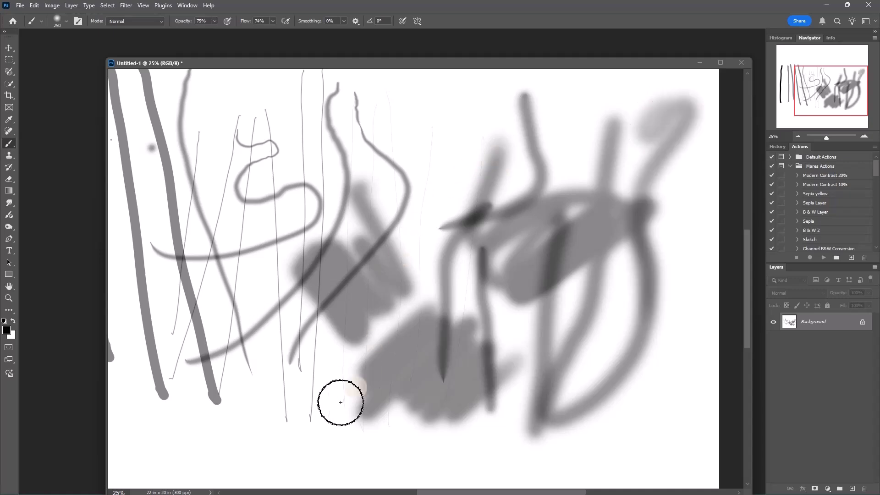
{"action": "left_click_drag", "start_coordinate": [341, 403], "coordinate": [541, 453]}
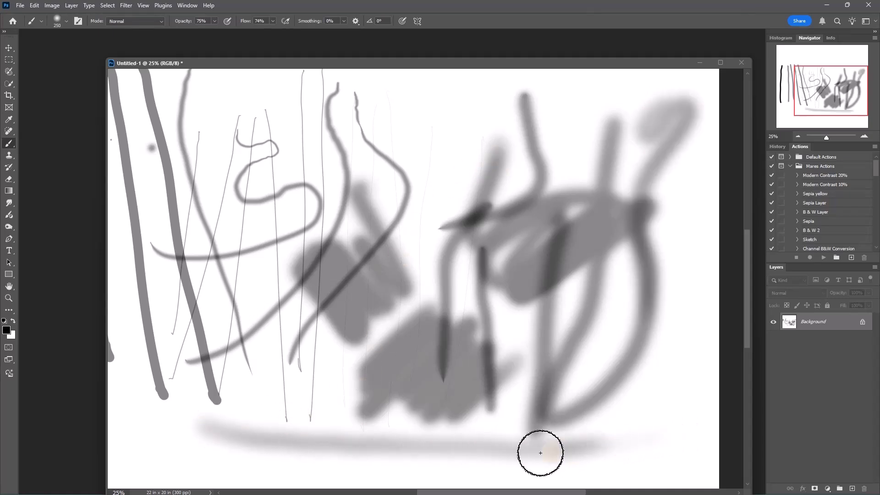
{"action": "left_click_drag", "start_coordinate": [540, 453], "coordinate": [668, 429]}
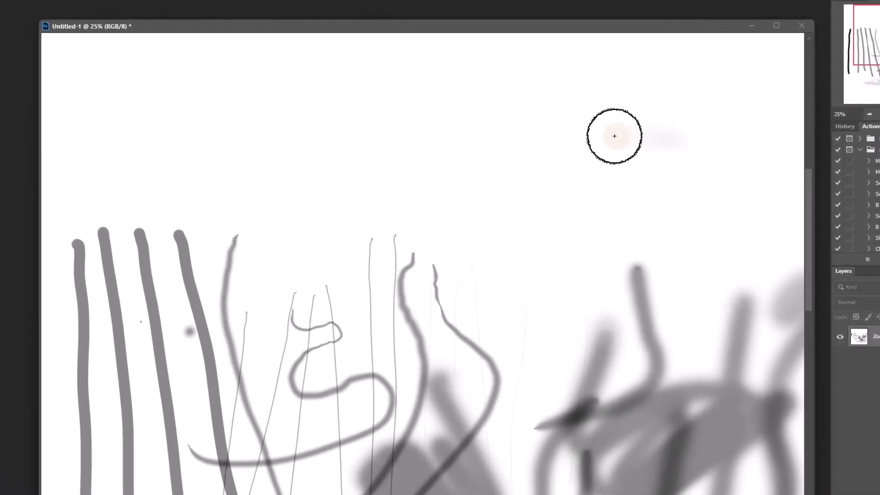
- Paint faint-to-dark horizontal strokes across the top and a dark U-shaped stroke at upper left
{"action": "left_click_drag", "start_coordinate": [615, 137], "coordinate": [772, 137]}
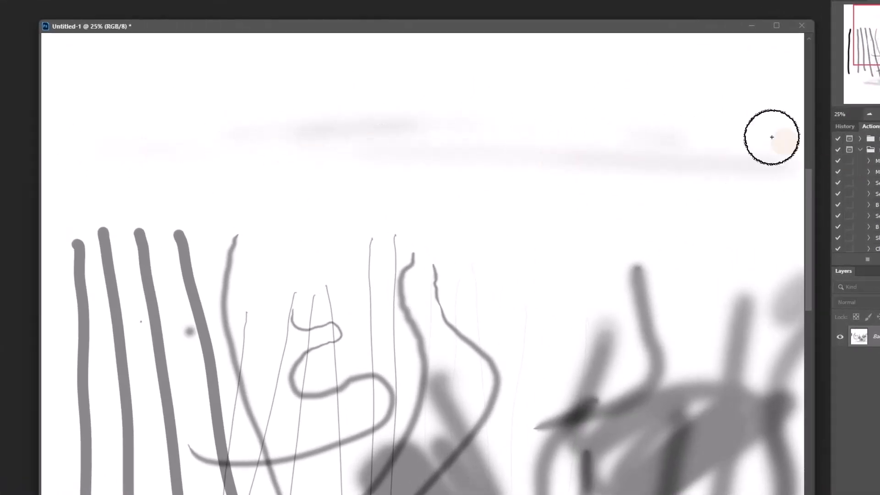
{"action": "left_click_drag", "start_coordinate": [772, 138], "coordinate": [580, 77]}
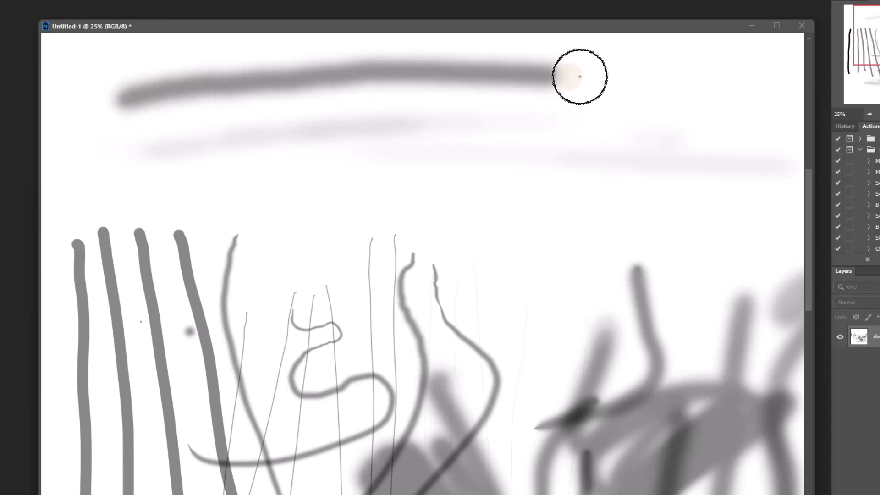
{"action": "left_click_drag", "start_coordinate": [580, 77], "coordinate": [383, 172]}
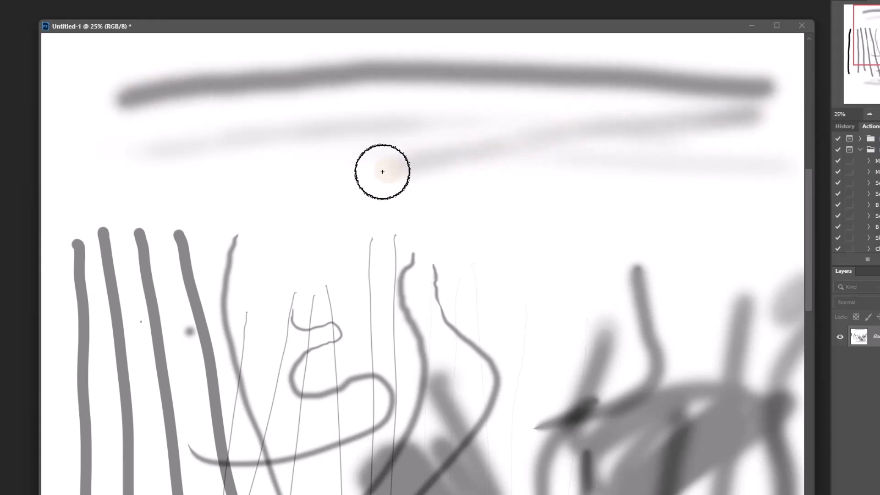
{"action": "left_click_drag", "start_coordinate": [383, 171], "coordinate": [347, 265]}
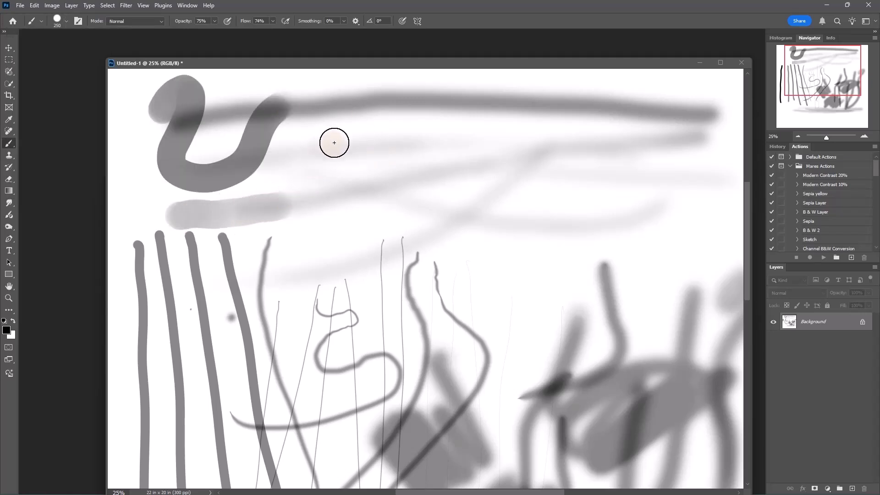
- Scribble pale grey loops across the middle and down toward the lower left
{"action": "left_click_drag", "start_coordinate": [334, 143], "coordinate": [405, 179]}
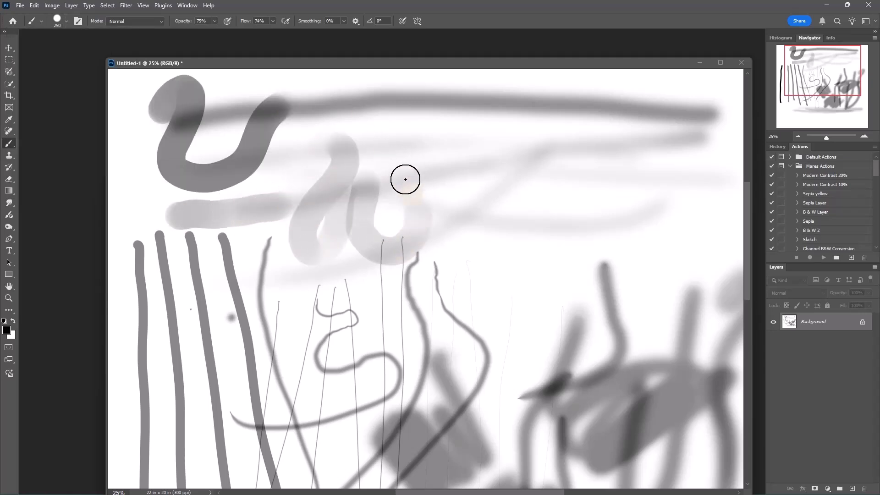
{"action": "left_click_drag", "start_coordinate": [405, 180], "coordinate": [463, 263]}
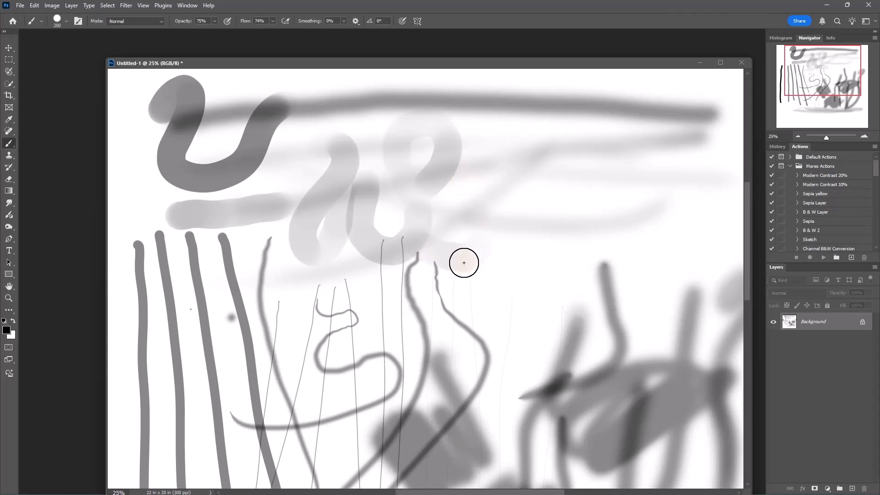
{"action": "left_click_drag", "start_coordinate": [464, 263], "coordinate": [399, 178]}
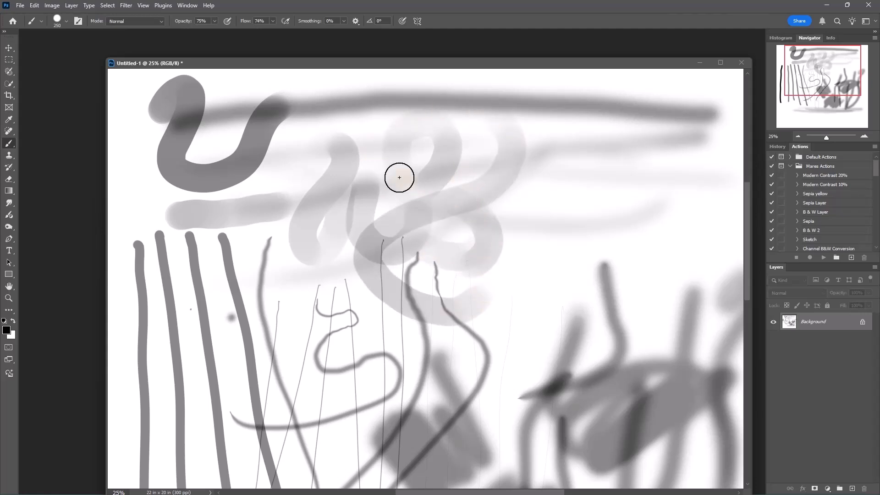
{"action": "mouse_move", "coordinate": [537, 218]}
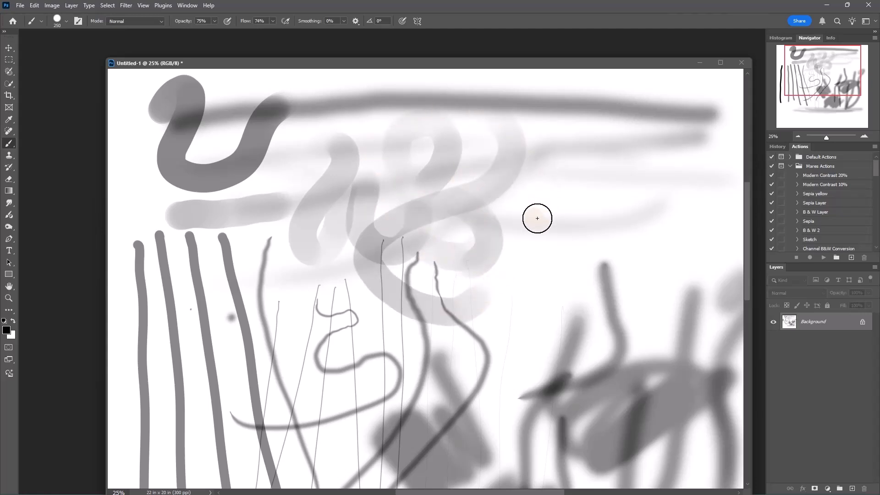
{"action": "left_click_drag", "start_coordinate": [537, 218], "coordinate": [176, 300]}
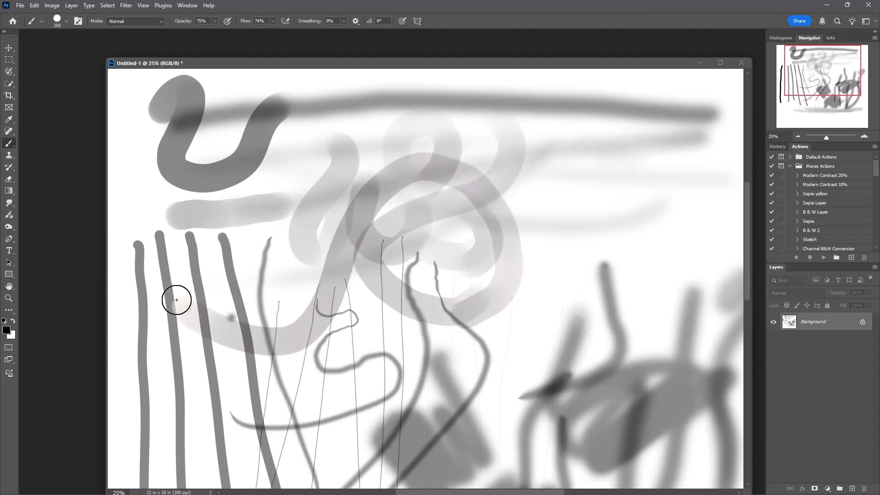
- Sweep broad grey arcs over the right and top, then heavy dark diagonal strokes across the centre
{"action": "left_click_drag", "start_coordinate": [176, 300], "coordinate": [636, 275]}
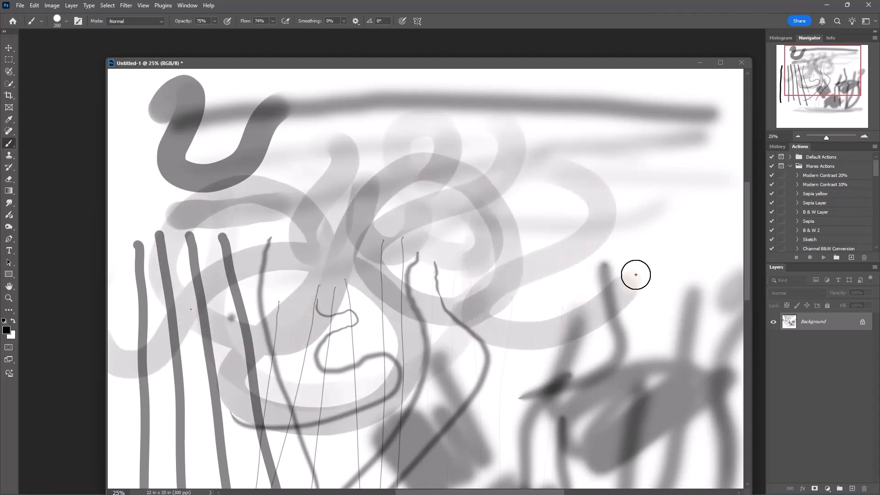
{"action": "left_click_drag", "start_coordinate": [636, 275], "coordinate": [303, 130]}
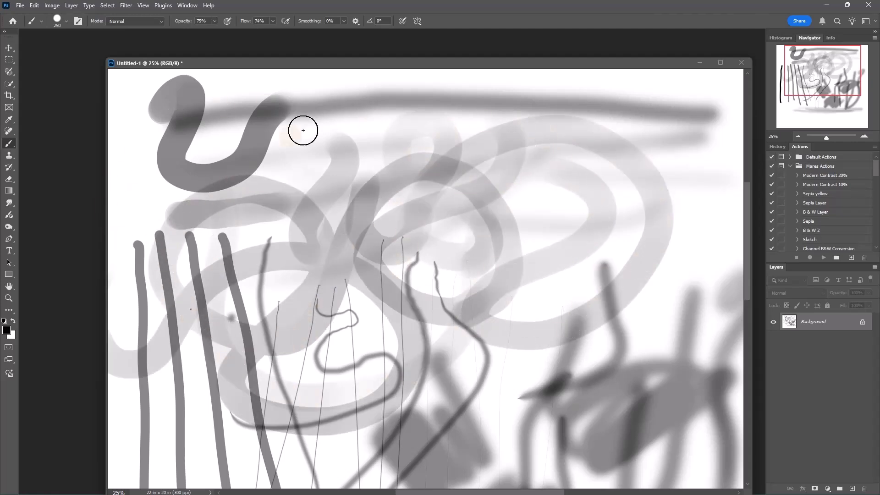
{"action": "left_click_drag", "start_coordinate": [303, 130], "coordinate": [446, 150]}
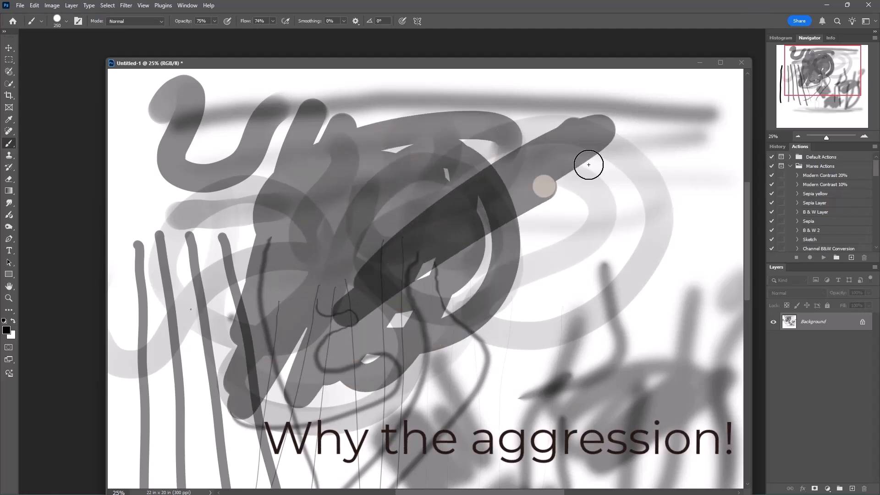
{"action": "left_click_drag", "start_coordinate": [589, 164], "coordinate": [254, 260]}
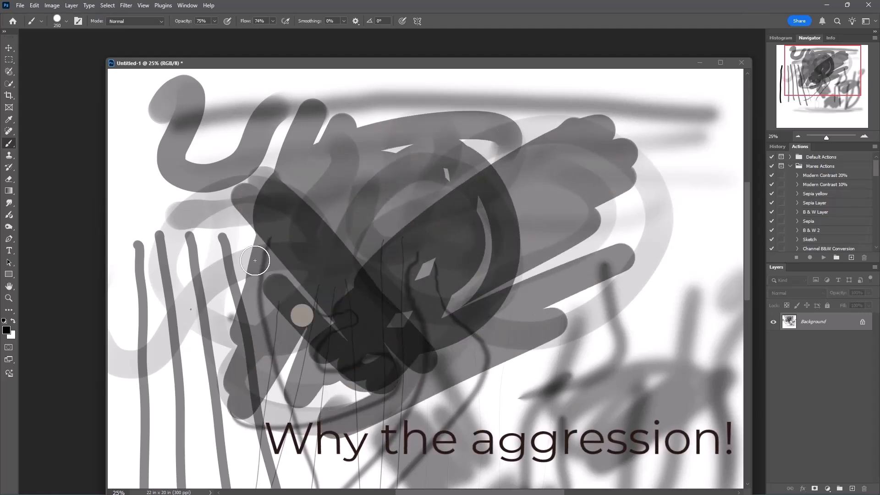
{"action": "left_click_drag", "start_coordinate": [255, 260], "coordinate": [396, 162]}
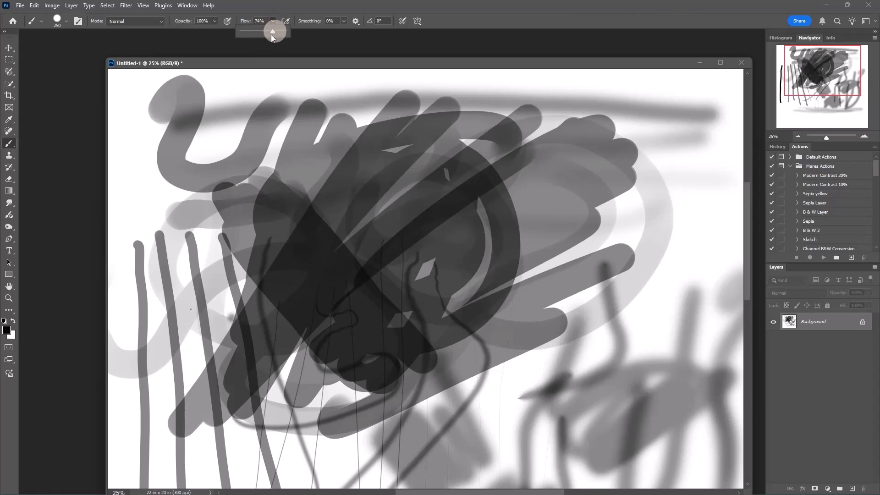
- Paint a bold solid black diagonal stroke across the canvas at full flow
{"action": "left_click_drag", "start_coordinate": [242, 443], "coordinate": [572, 87]}
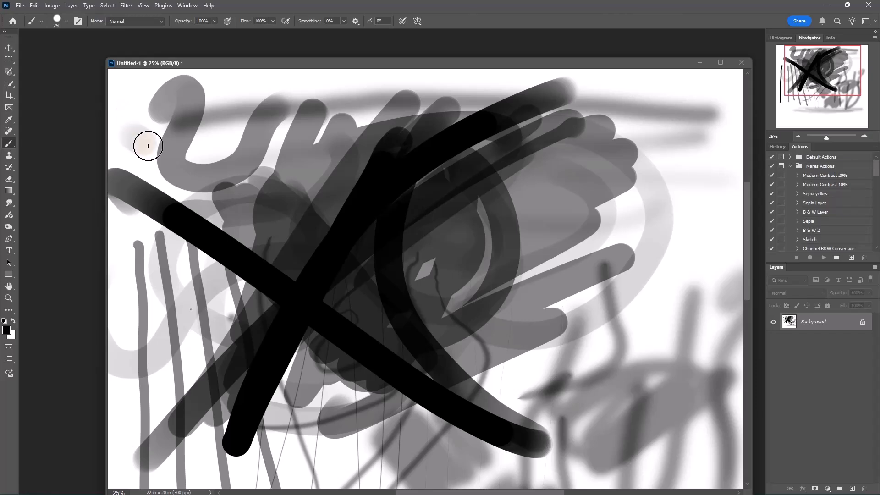
{"action": "mouse_move", "coordinate": [33, 15]}
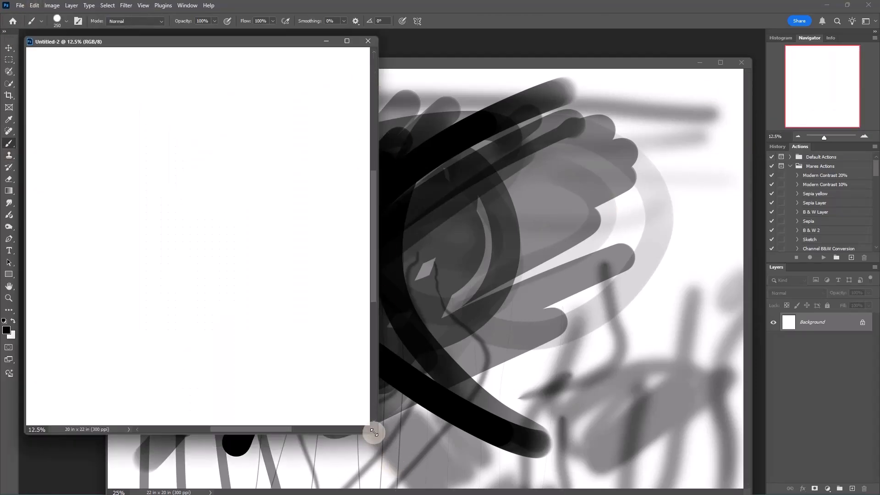
- Enlarge the Untitled-2 window and close Untitled-1 without saving
{"action": "left_click_drag", "start_coordinate": [373, 432], "coordinate": [668, 476]}
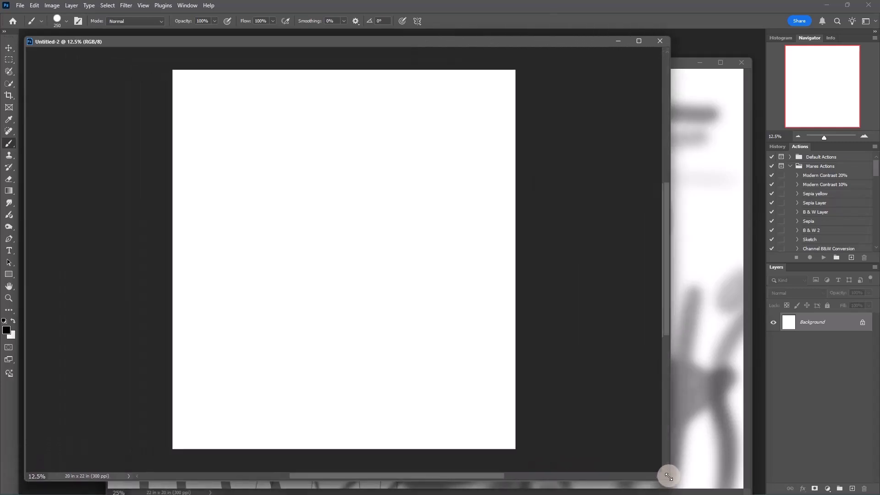
{"action": "left_click", "coordinate": [742, 63]}
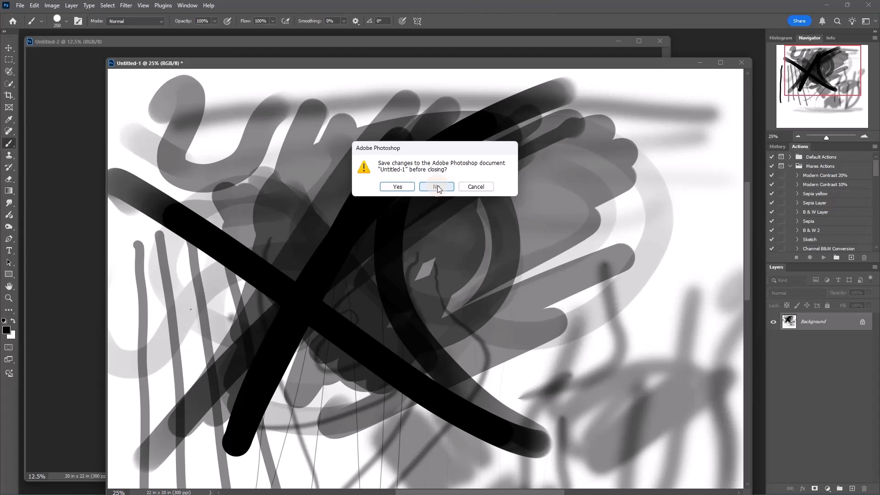
{"action": "left_click", "coordinate": [436, 187]}
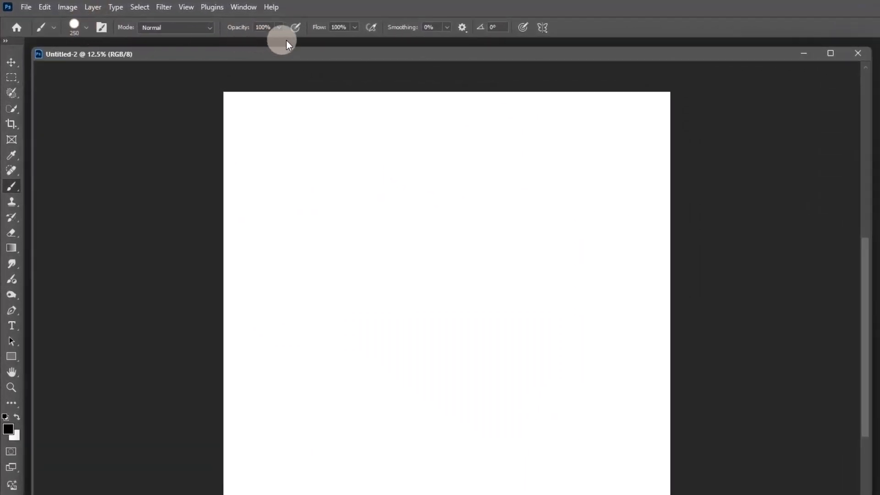
{"action": "mouse_move", "coordinate": [360, 31]}
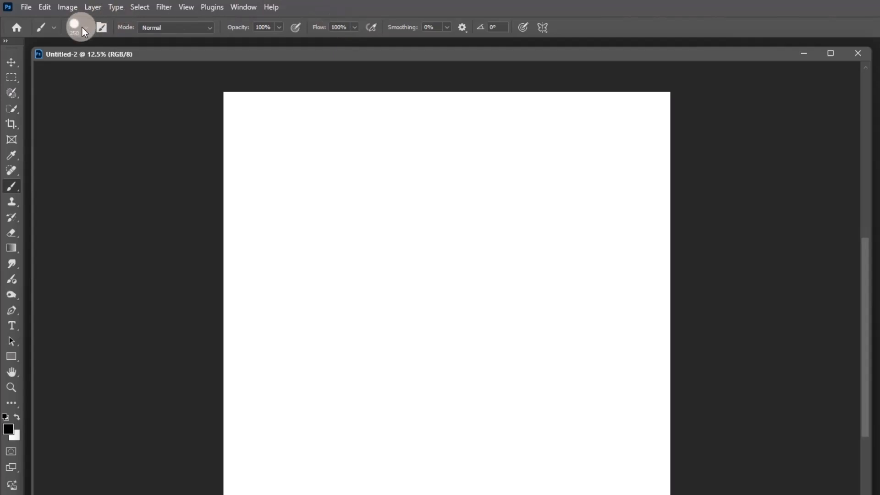
- With Hard Round Pressure Opacity and Flow, paint grey loops, dark diagonals and black crossing strokes
{"action": "left_click", "coordinate": [77, 27]}
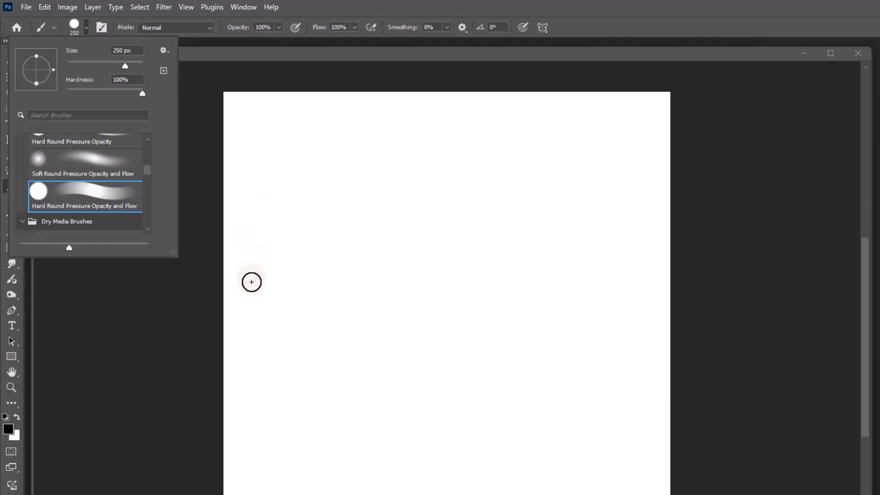
{"action": "left_click_drag", "start_coordinate": [252, 282], "coordinate": [268, 286]}
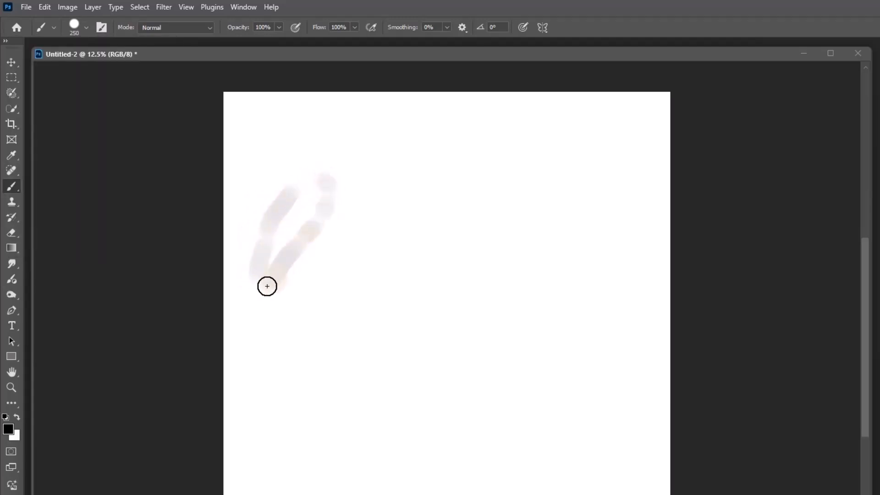
{"action": "left_click_drag", "start_coordinate": [267, 286], "coordinate": [350, 363]}
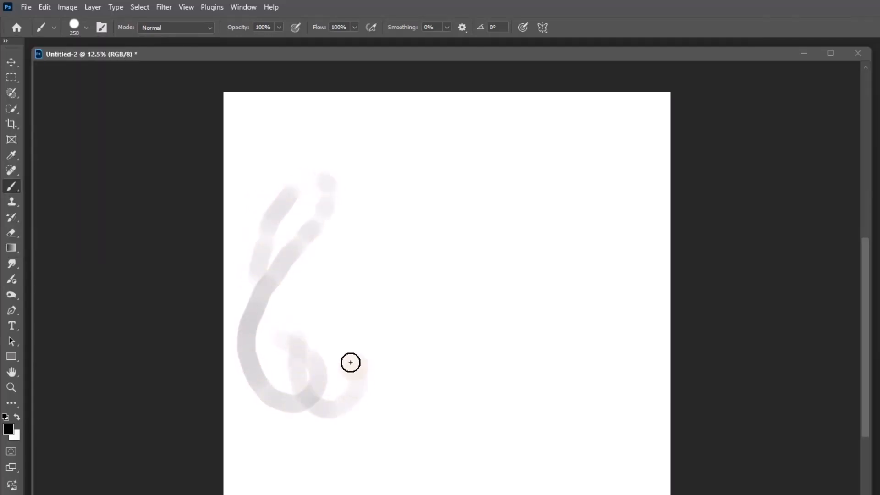
{"action": "left_click_drag", "start_coordinate": [350, 363], "coordinate": [394, 235]}
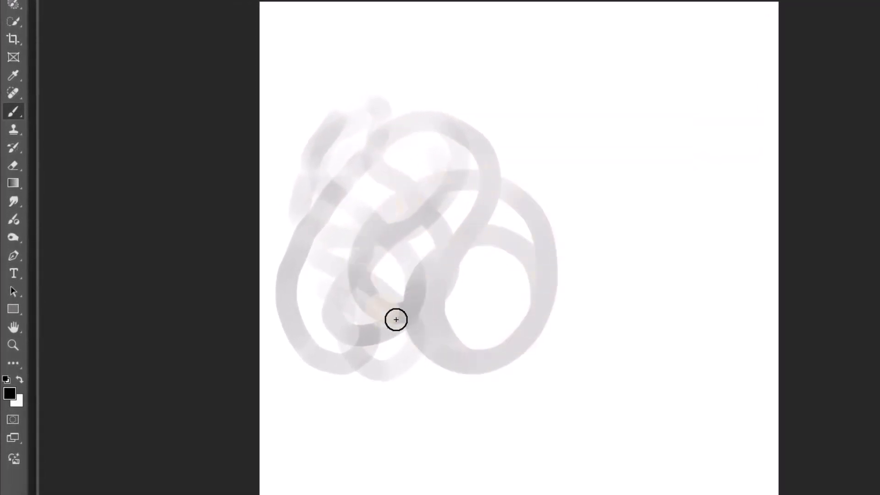
{"action": "left_click_drag", "start_coordinate": [395, 320], "coordinate": [334, 178]}
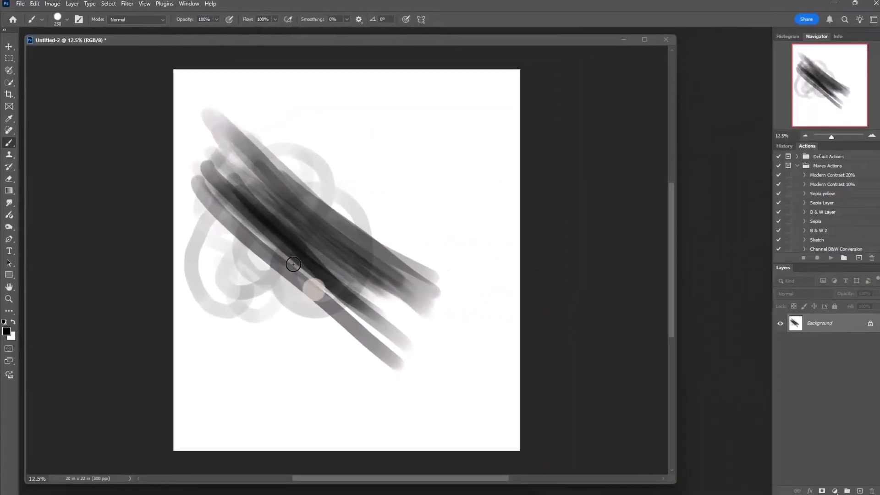
{"action": "left_click_drag", "start_coordinate": [258, 213], "coordinate": [416, 398]}
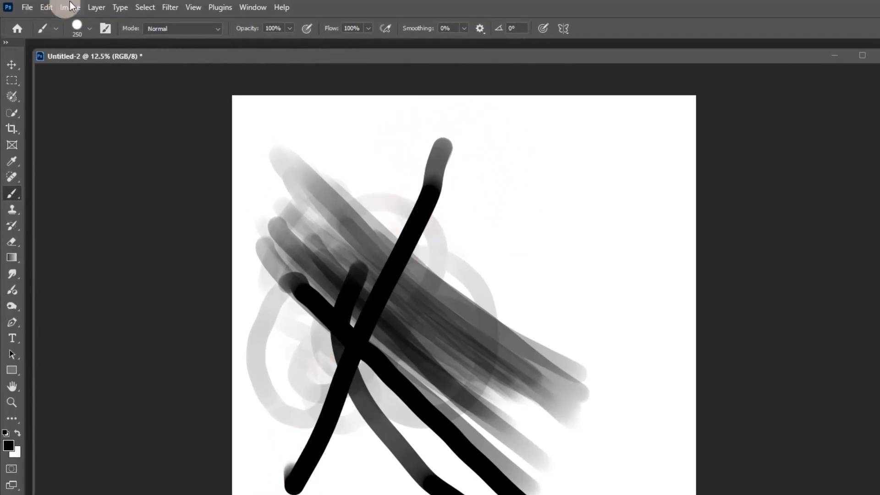
- Switch to the plain Hard Round brush preset, then reopen the preset picker
{"action": "left_click", "coordinate": [55, 28]}
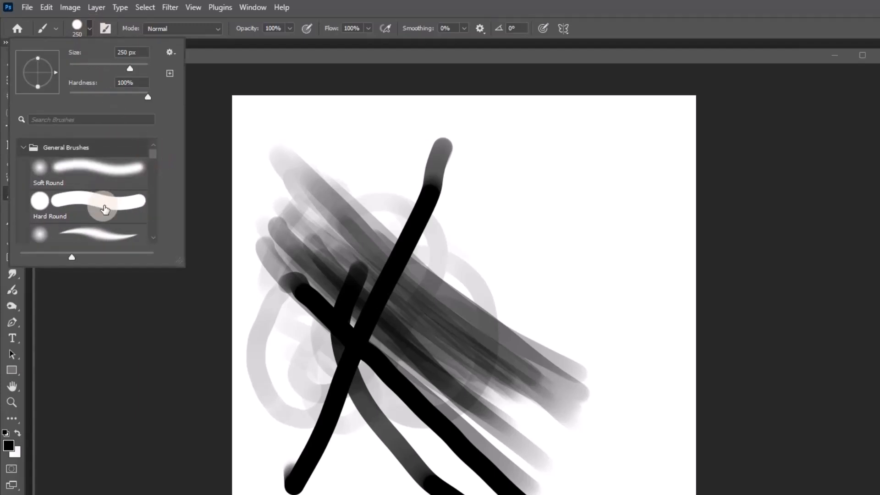
{"action": "left_click", "coordinate": [88, 205]}
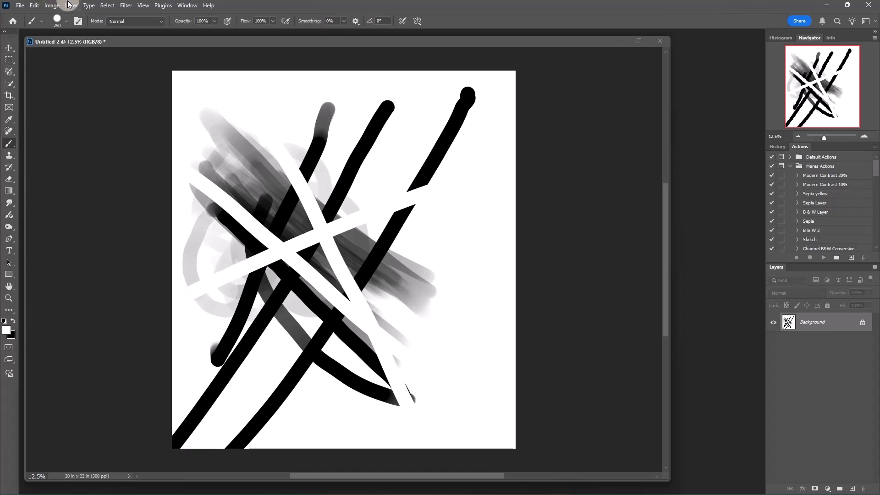
{"action": "left_click", "coordinate": [66, 20]}
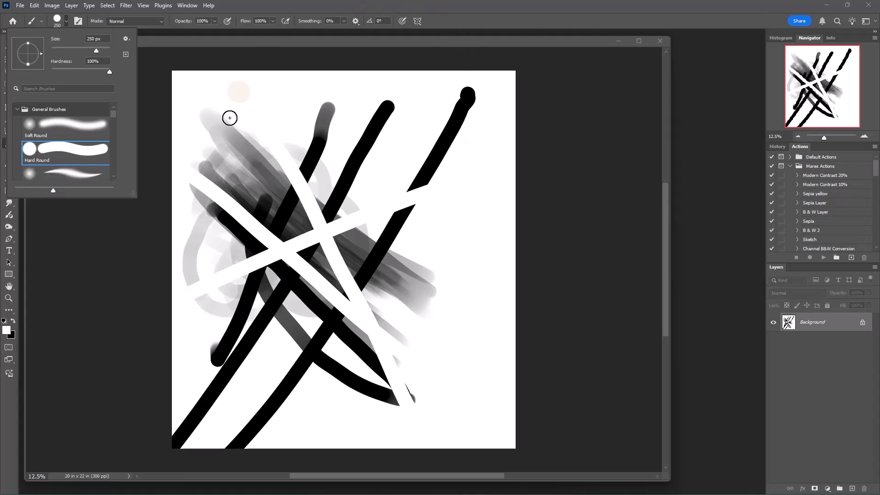
{"action": "mouse_move", "coordinate": [458, 253]}
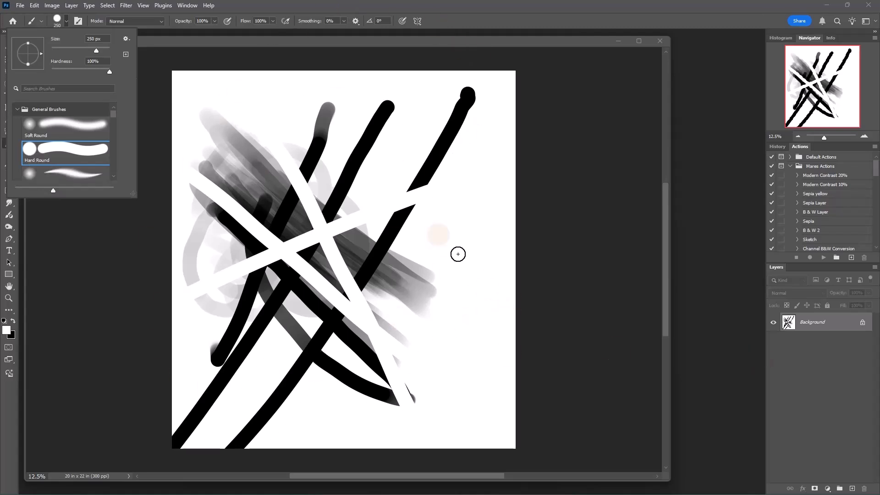
{"action": "mouse_move", "coordinate": [571, 167]}
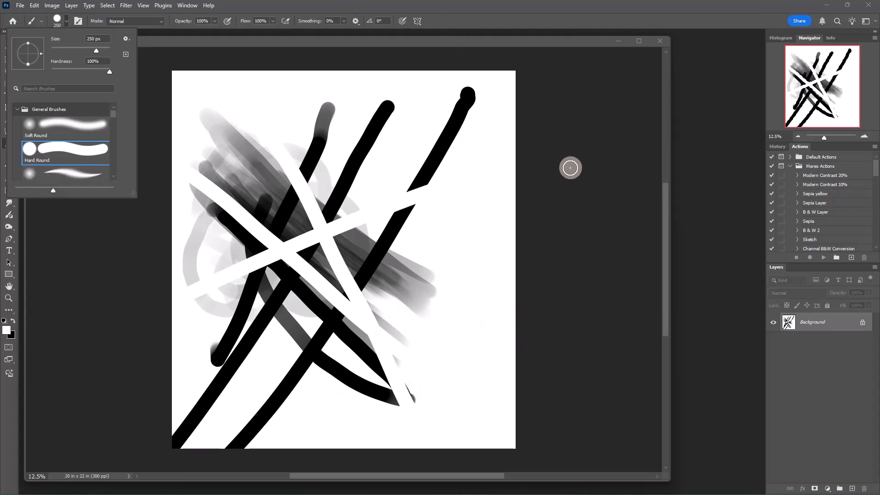
{"action": "mouse_move", "coordinate": [505, 162]}
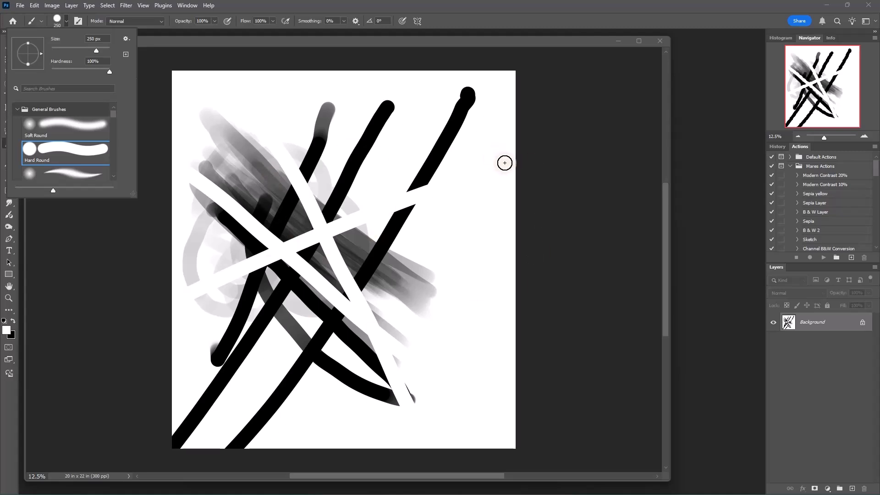